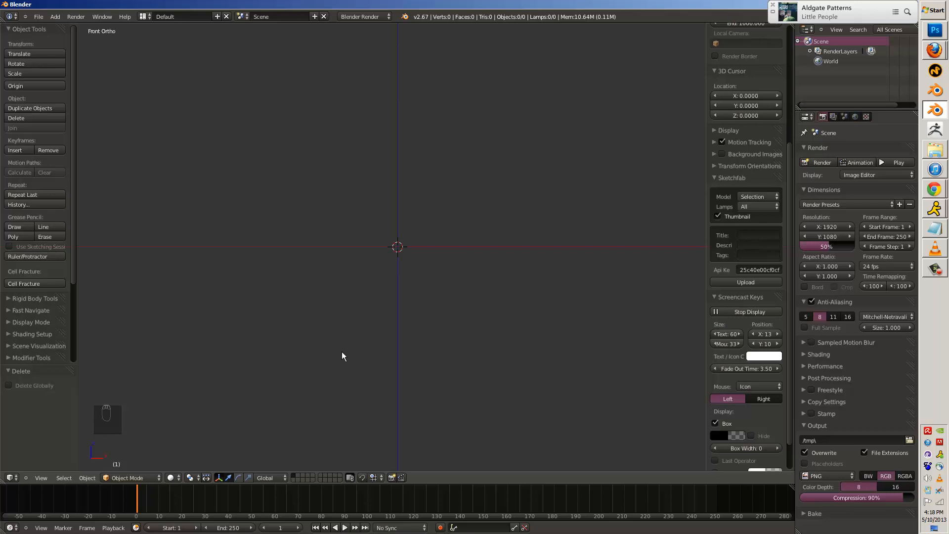
# Shape a stretched cylinder into a small bent hollow macaroni tube using Simple Deform Bend and Solidify.
pyautogui.press('shift+a')
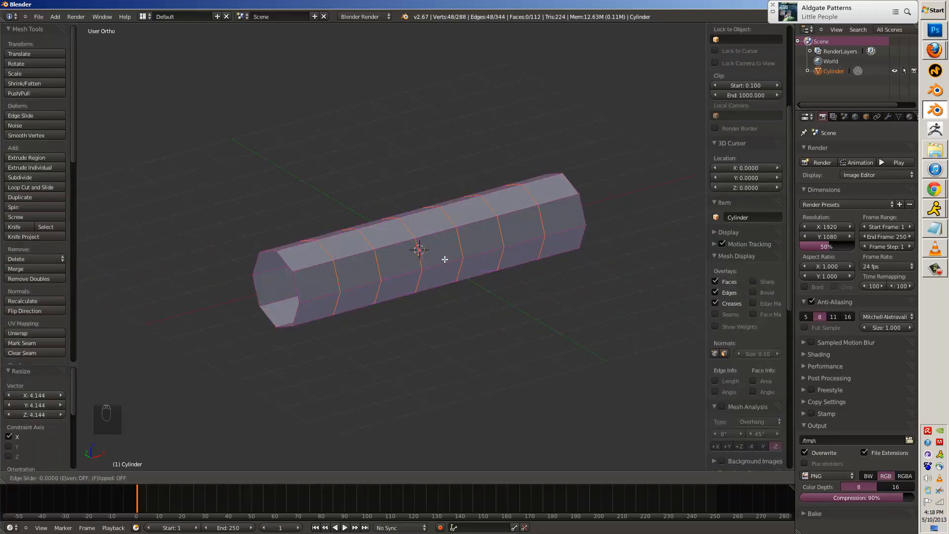
pyautogui.press('Tab')
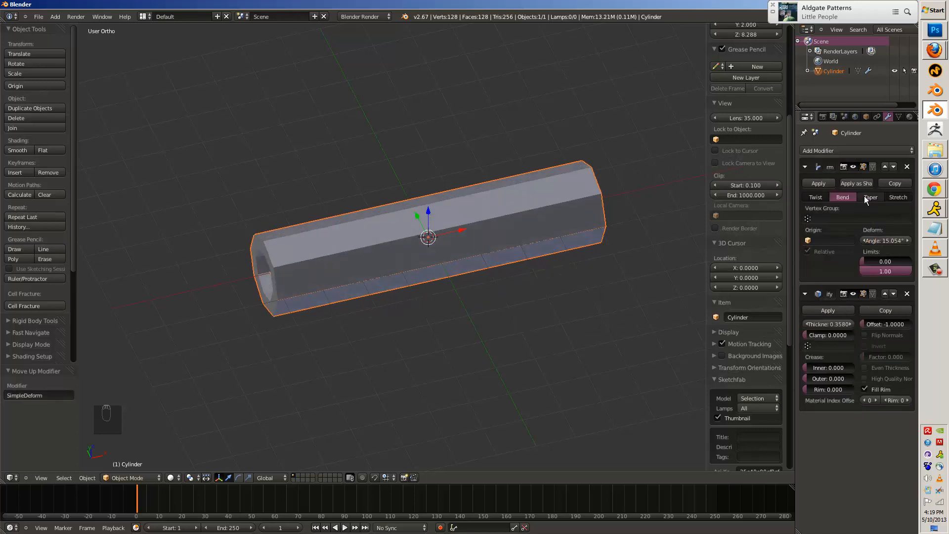
pyautogui.click(814, 196)
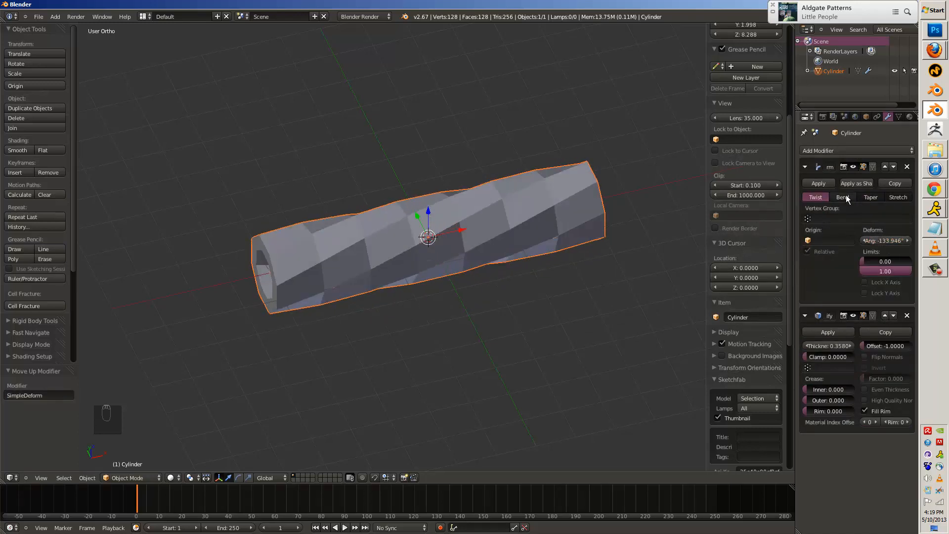
pyautogui.click(842, 196)
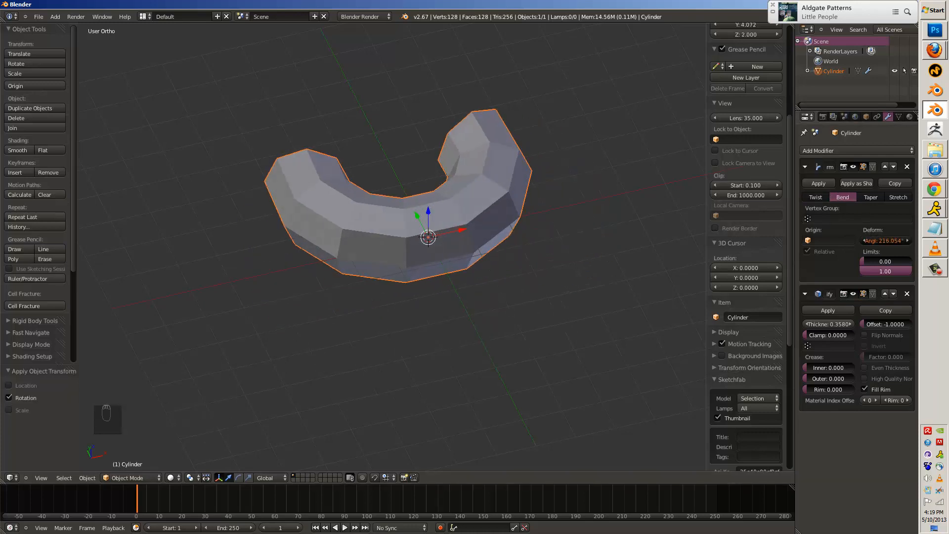
pyautogui.press('NUMPAD_7')
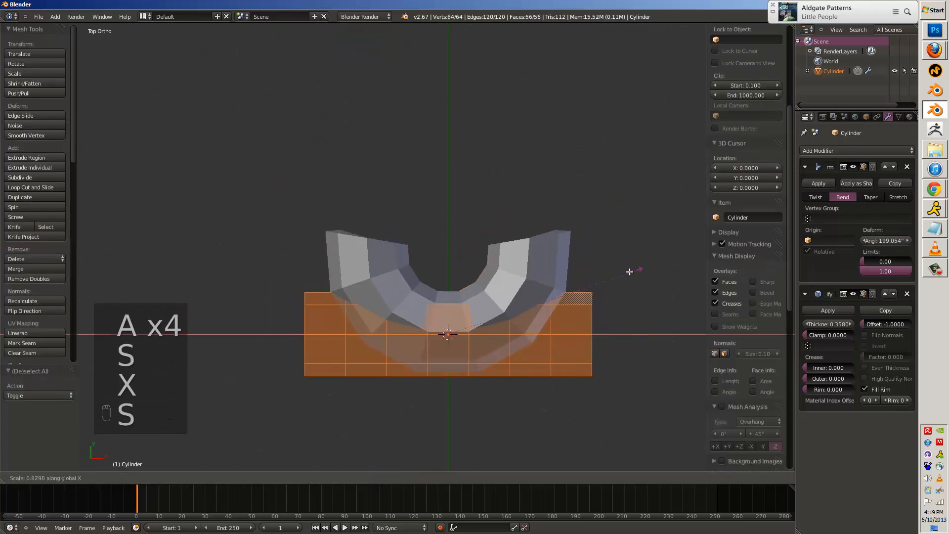
pyautogui.press('Tab')
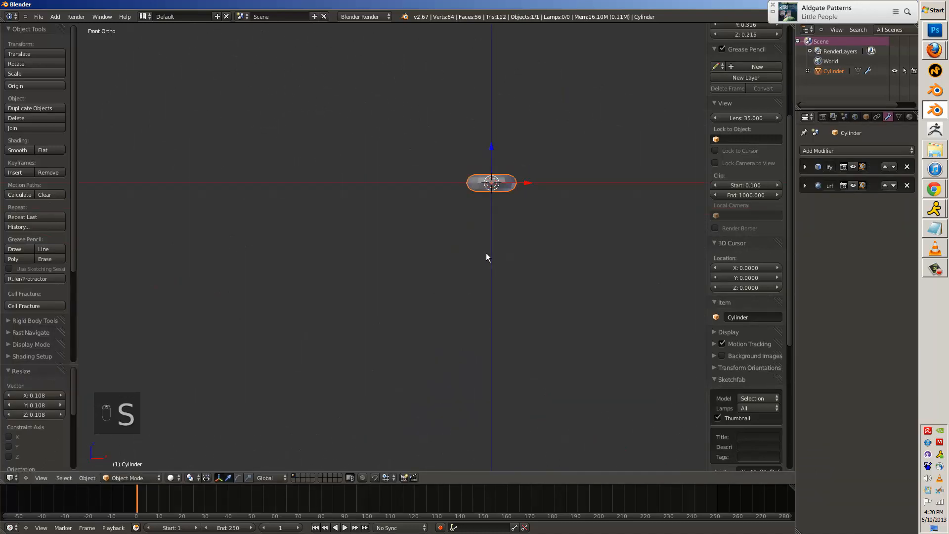
# Add a cube, bring up the macaroni reference photo, and raise the cube's top face.
pyautogui.press('shift+a')
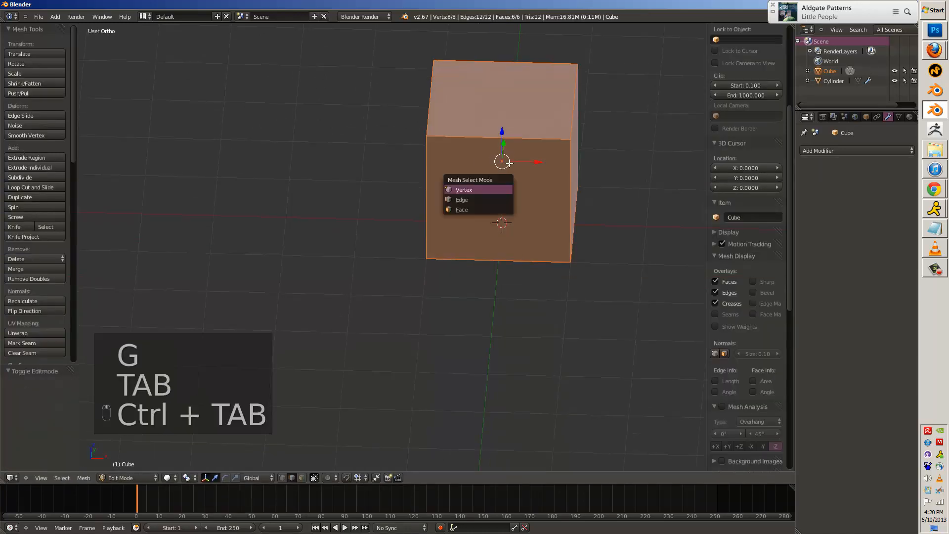
pyautogui.click(462, 208)
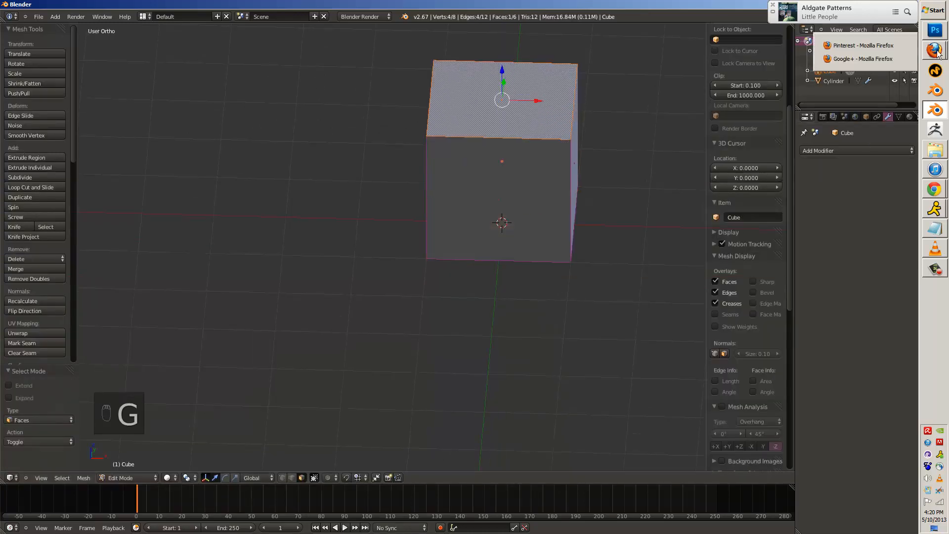
pyautogui.click(859, 45)
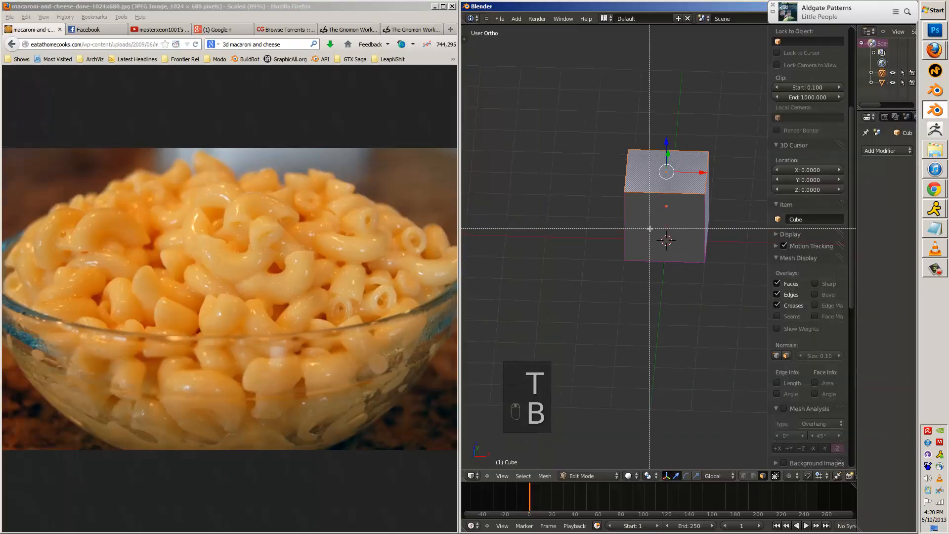
pyautogui.press('x')
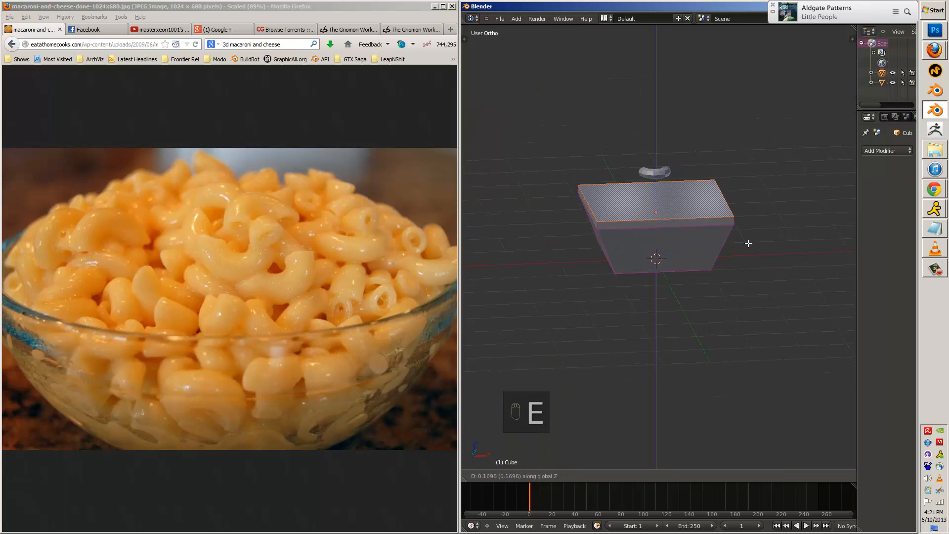
pyautogui.press('numpad_1')
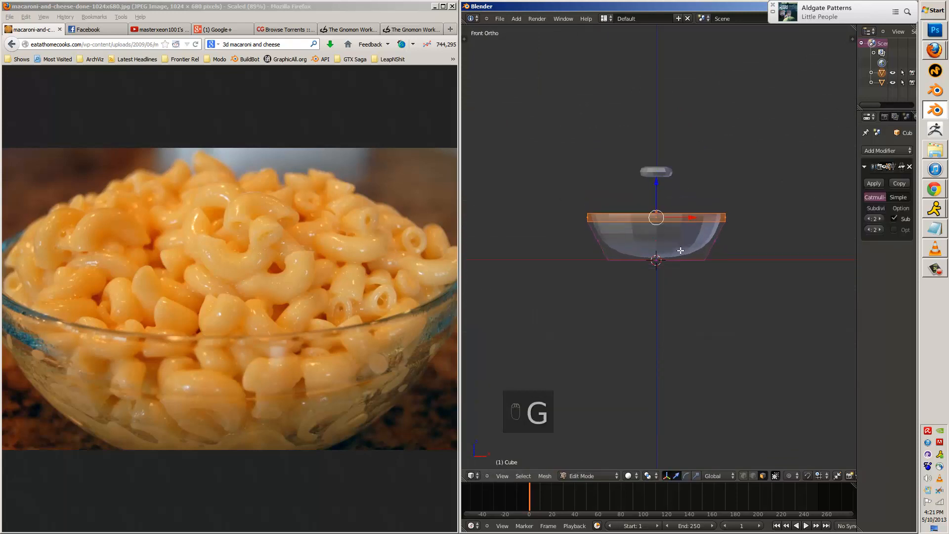
# Add loop cuts and widen the rim to form the smooth bowl shape.
pyautogui.press('ctrl+r')
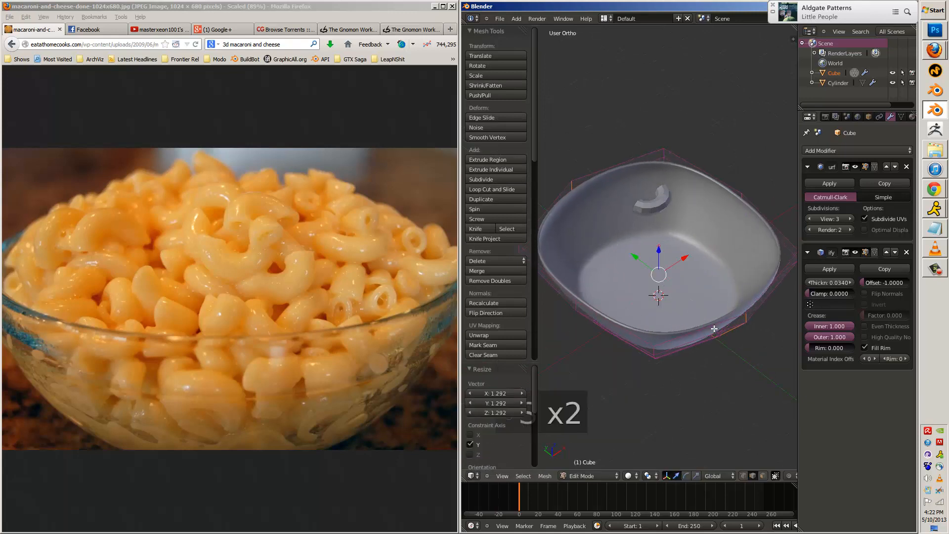
pyautogui.press('ctrl+tab')
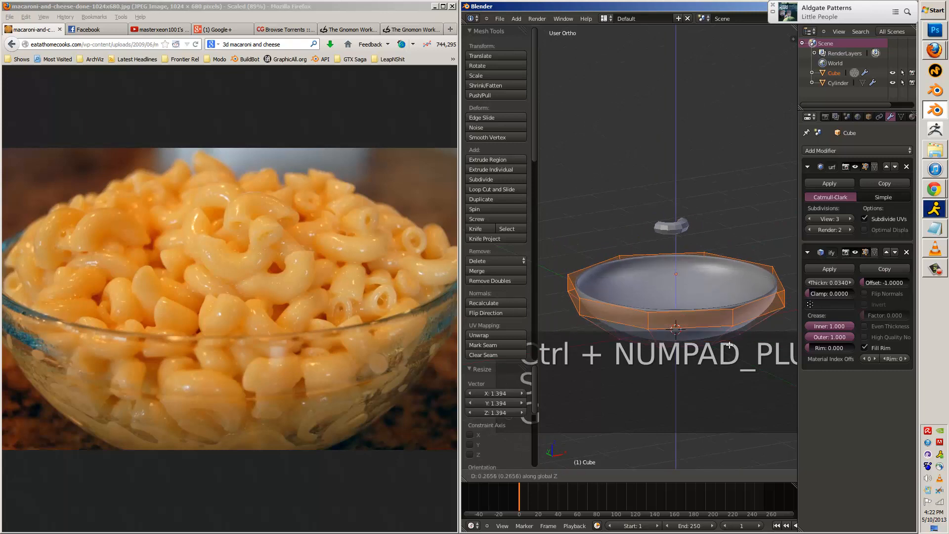
pyautogui.press('ctrl+r')
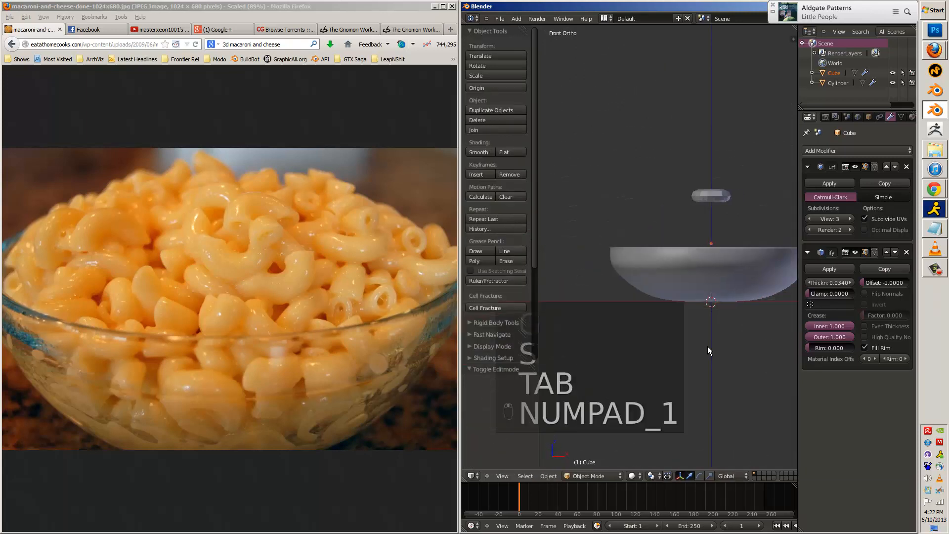
pyautogui.press('period')
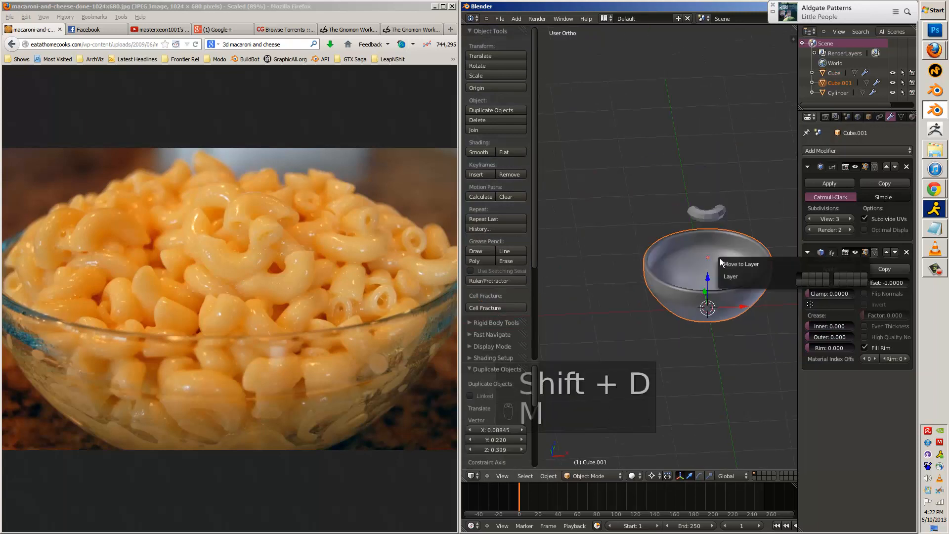
# Duplicate the bowl and scale the macaroni piece down to fit inside it.
pyautogui.press('Tab')
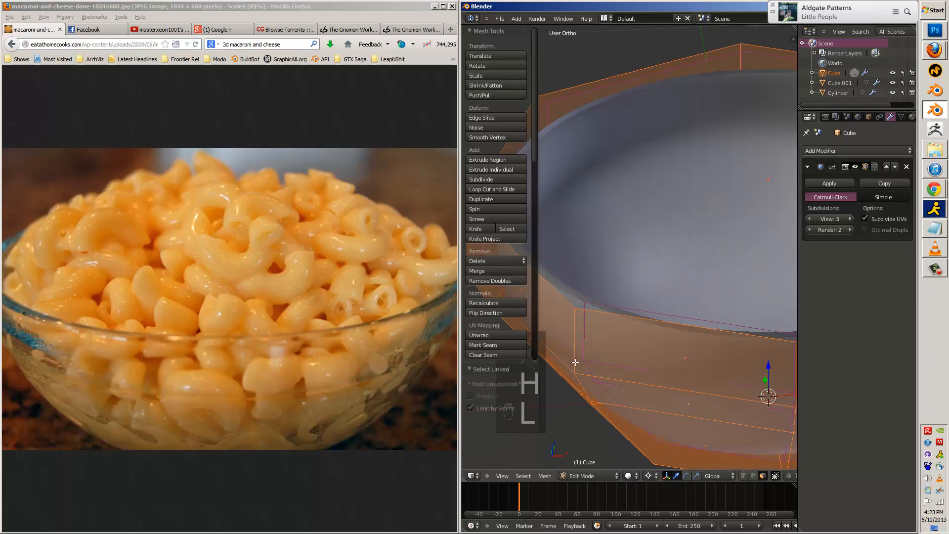
pyautogui.press('Tab')
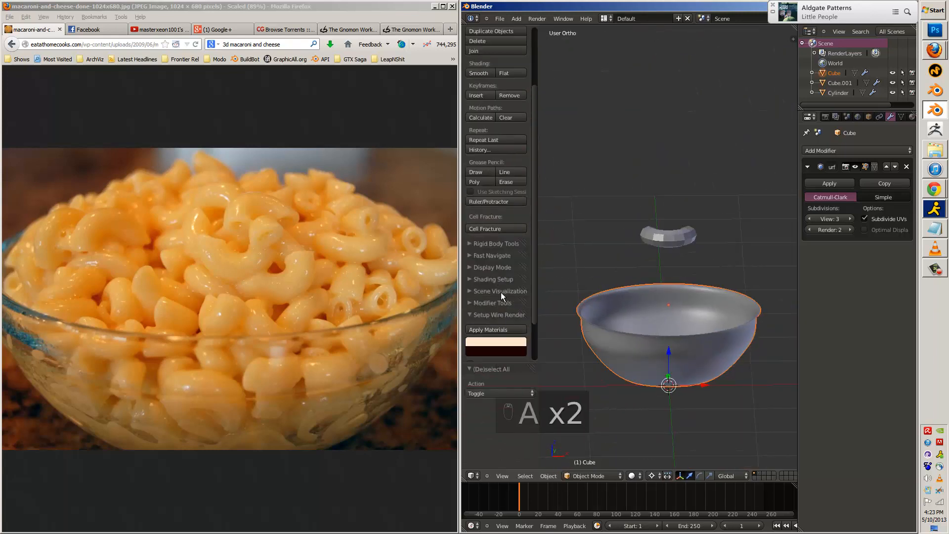
pyautogui.press('comma')
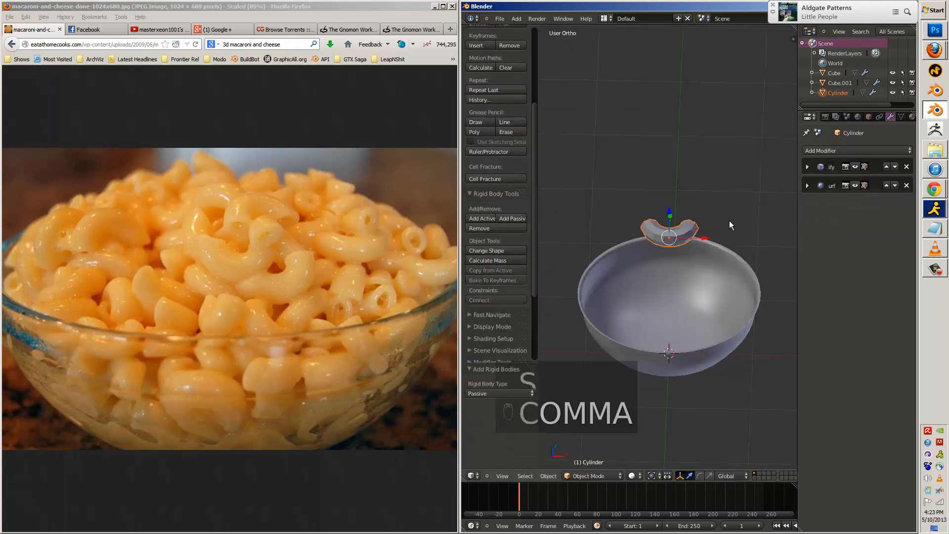
pyautogui.press('numpad_7')
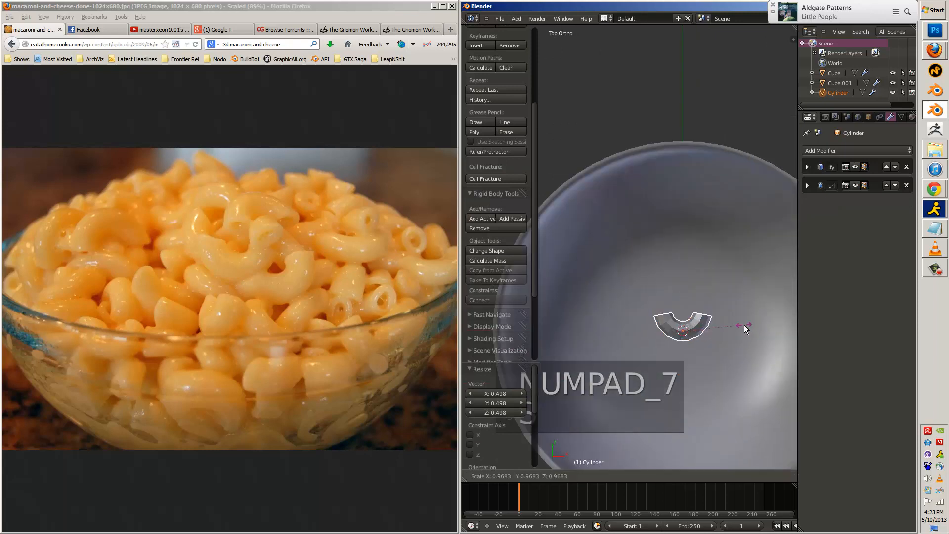
# Add a particle emitter plane above the bowl and play the particle animation.
pyautogui.press('shift+a')
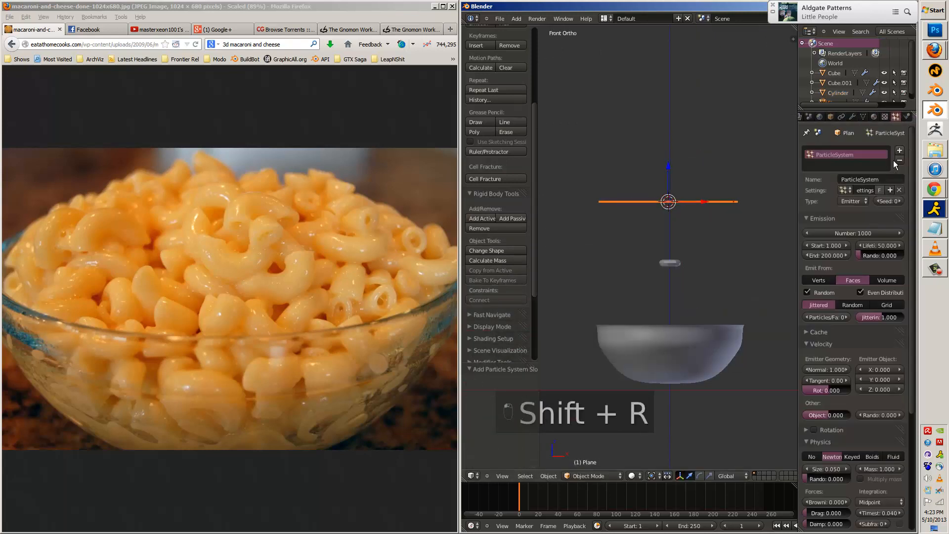
pyautogui.press('alt+a')
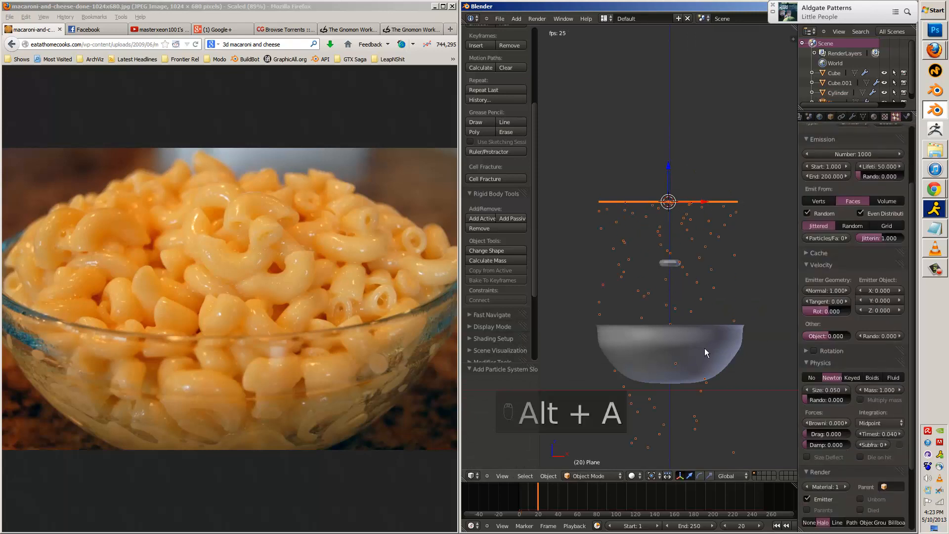
pyautogui.press('Alt+a')
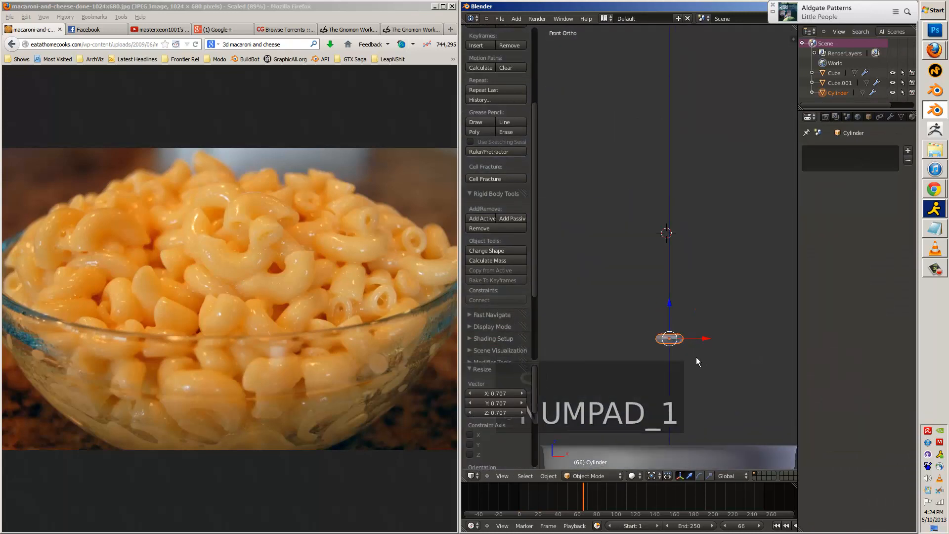
# Duplicate the macaroni into rows over the bowl, delete outside pieces, and stack layers upward.
pyautogui.press('shift+d')
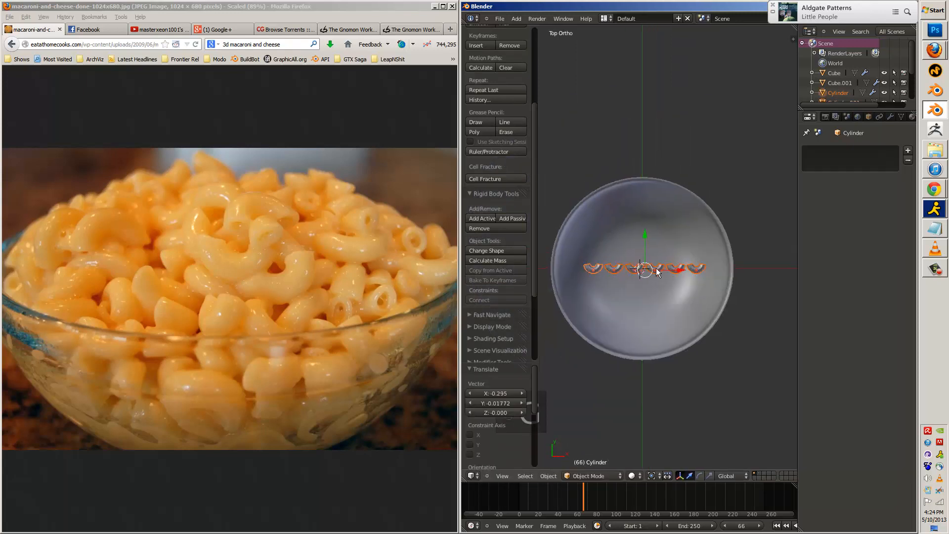
pyautogui.press('shift+d')
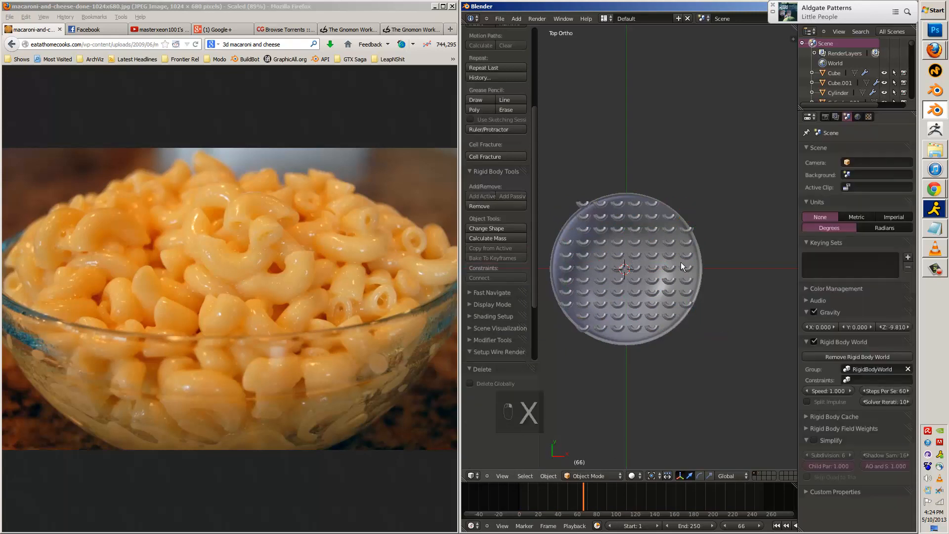
pyautogui.press('shift+d')
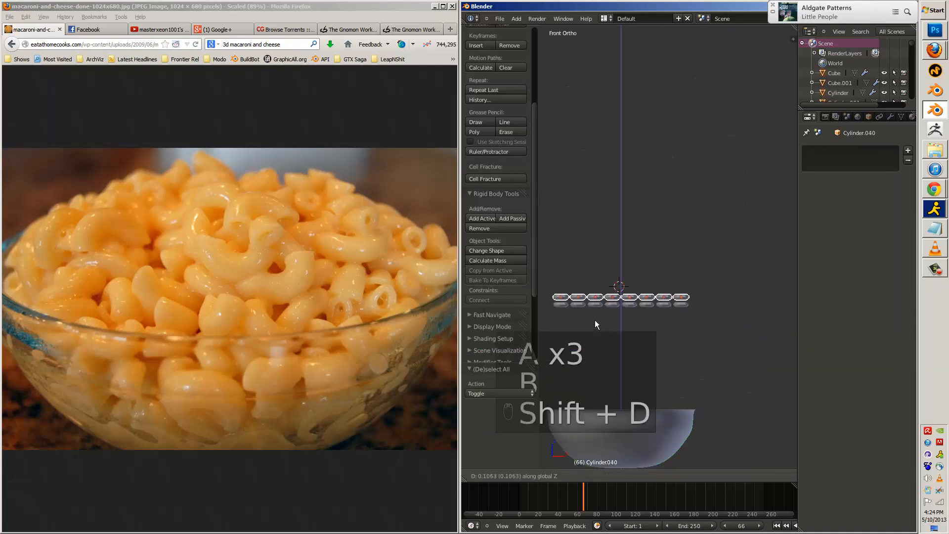
pyautogui.press('shift+r')
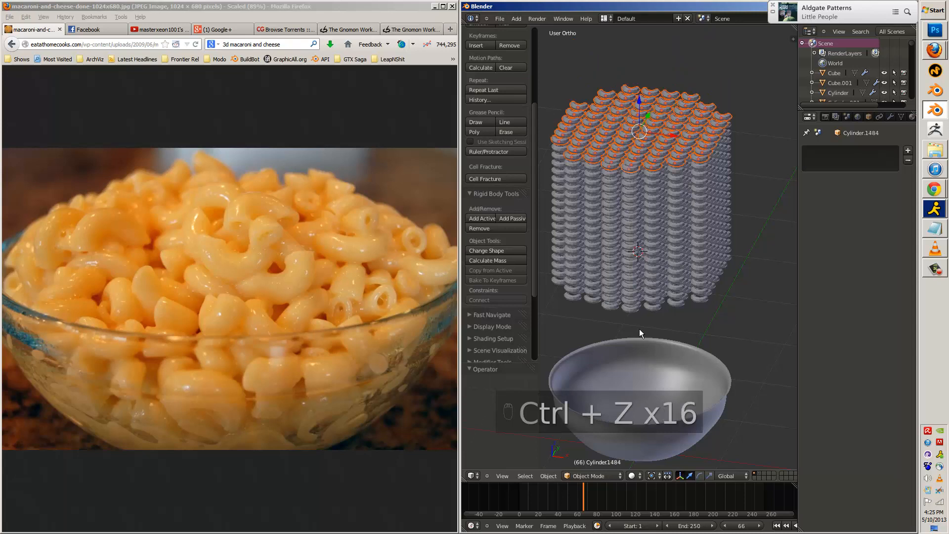
pyautogui.press('ctrl+z')
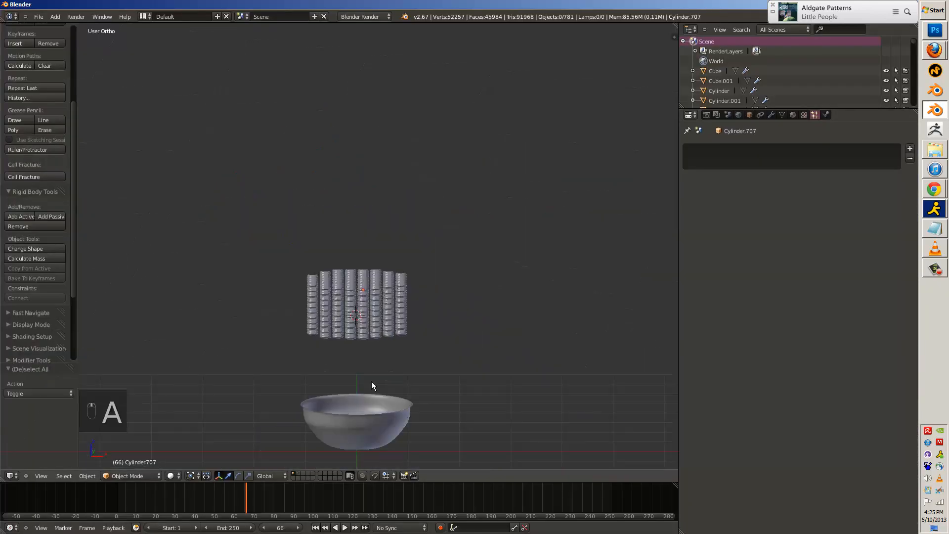
# Give all macaroni copies the same rigid body physics and play the falling simulation.
pyautogui.press('a')
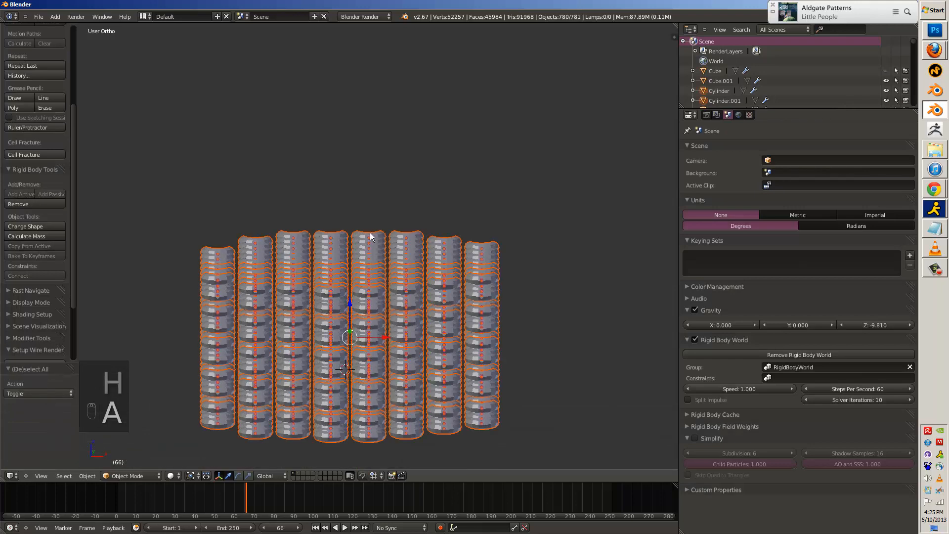
pyautogui.press('alt+a')
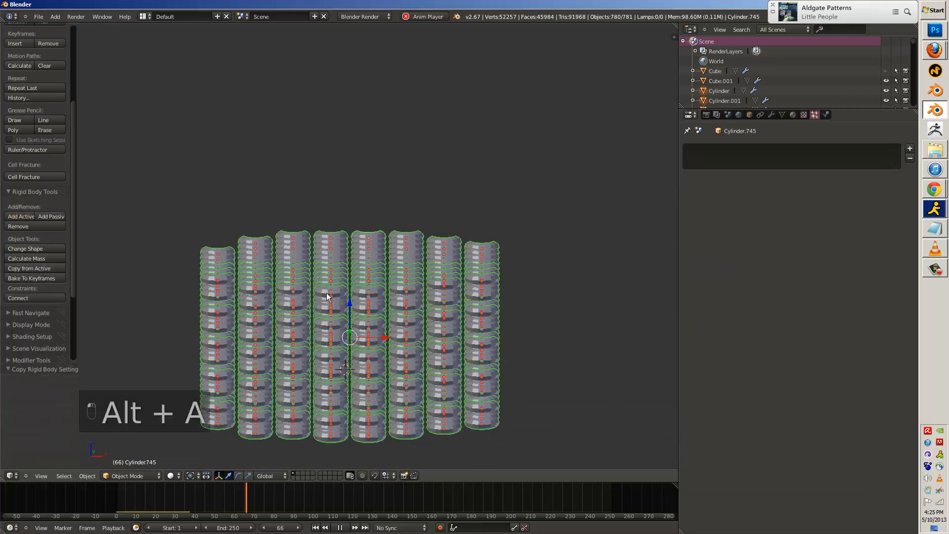
pyautogui.press('alt+a')
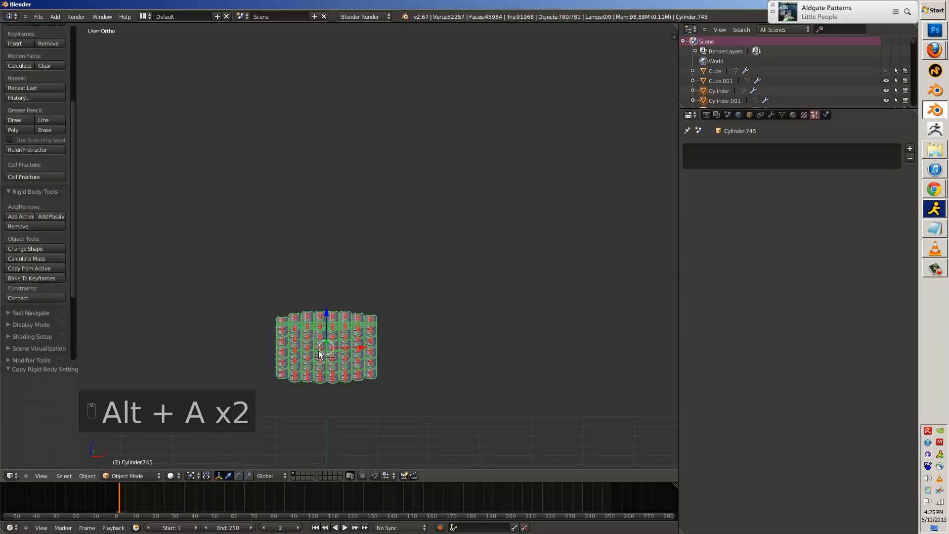
pyautogui.press('Escape')
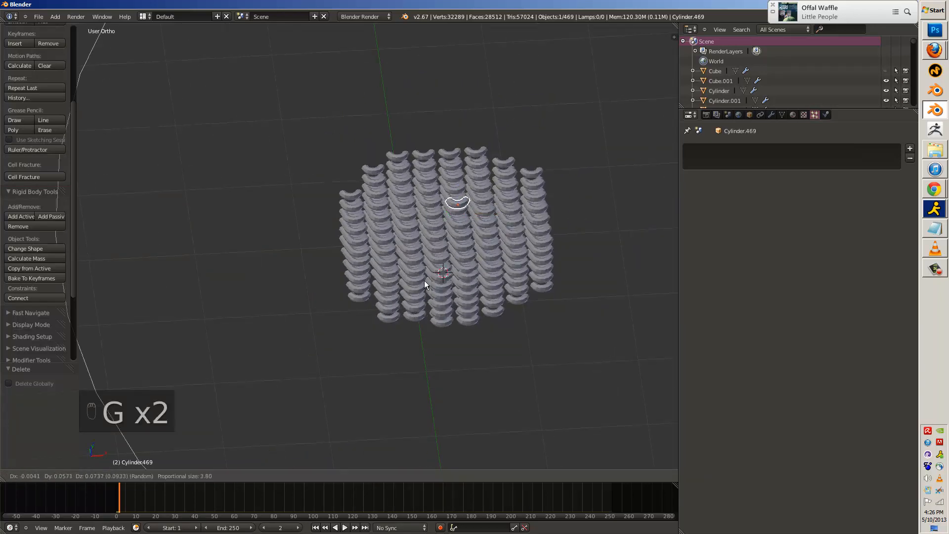
# Move one pasta piece's geometry in Edit Mode, then return to Object Mode.
pyautogui.press('Tab')
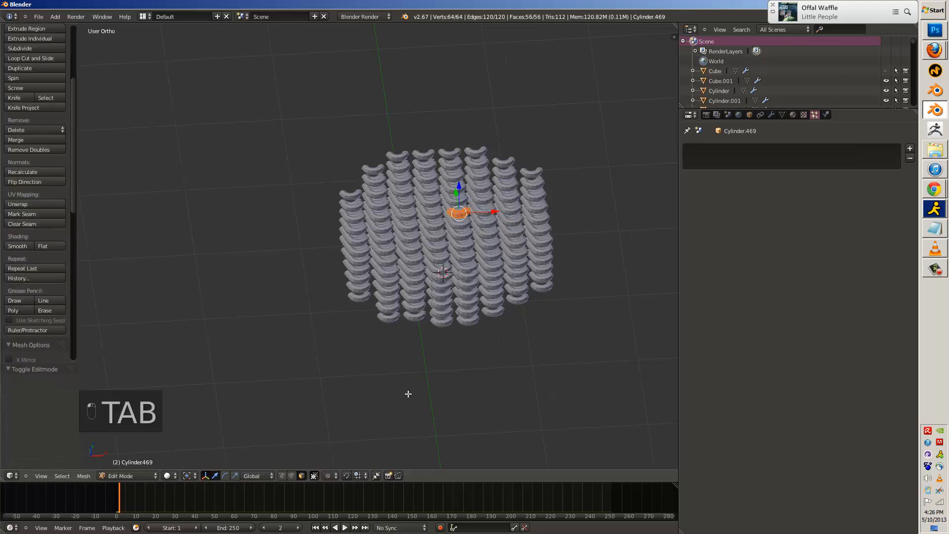
pyautogui.press('g')
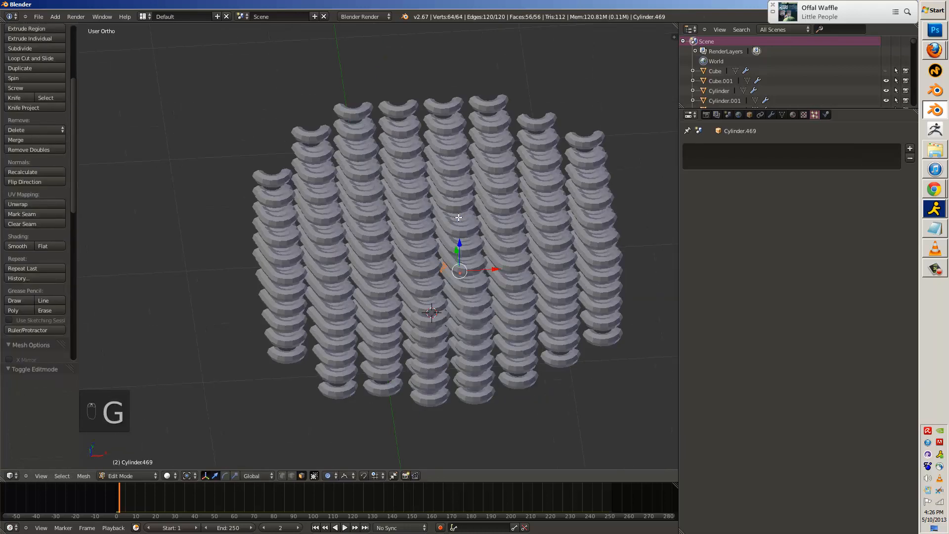
pyautogui.press('Tab')
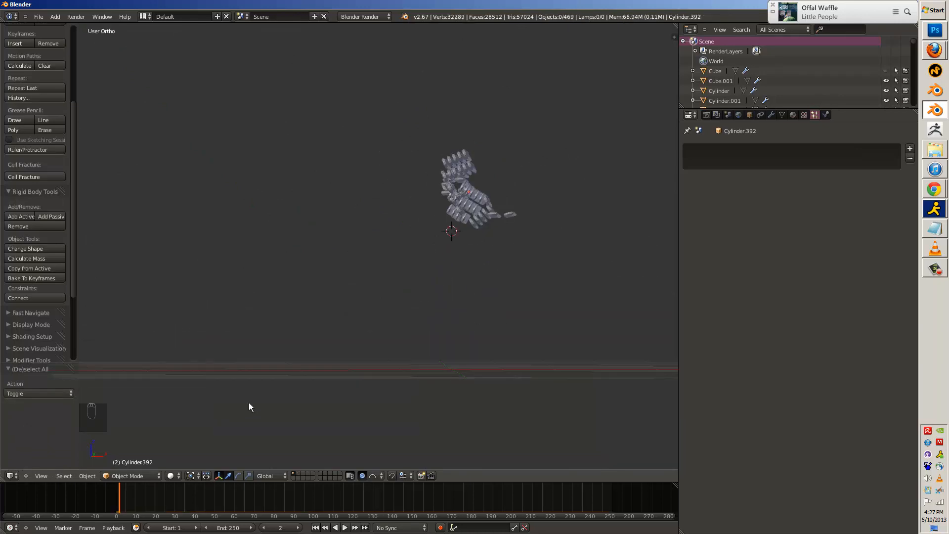
# Replay the pasta drop, remove rigid body settings, and stop playback partway through.
pyautogui.press('alt+a')
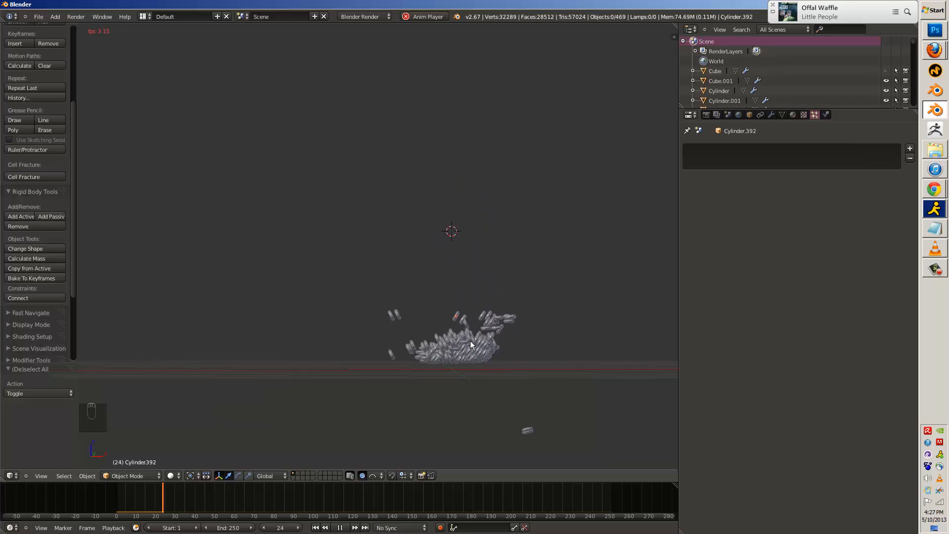
pyautogui.press('shift+Left')
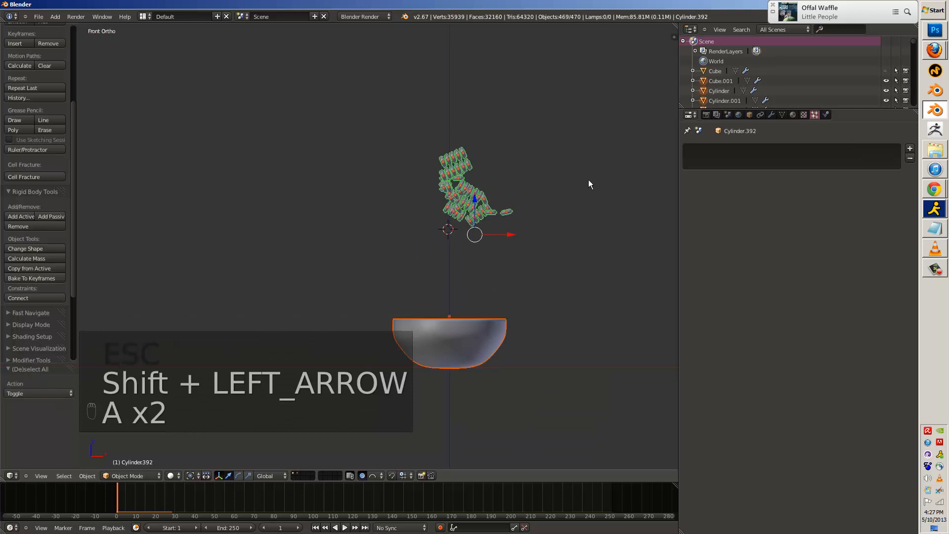
pyautogui.click(18, 226)
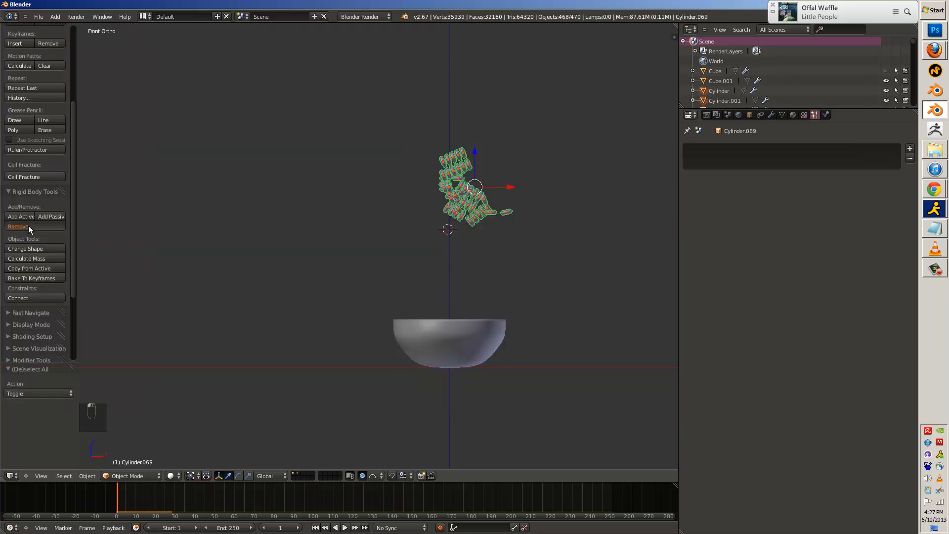
pyautogui.click(18, 226)
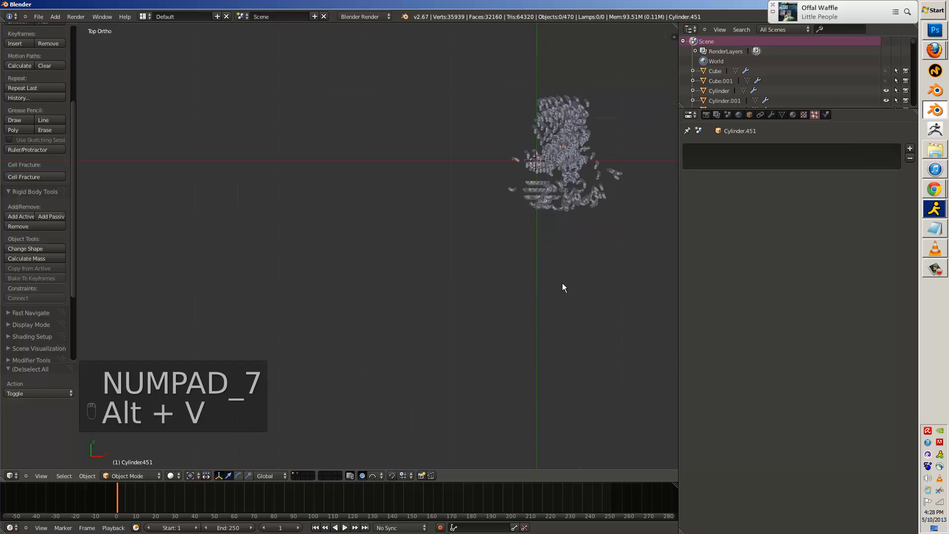
pyautogui.press('KP_1')
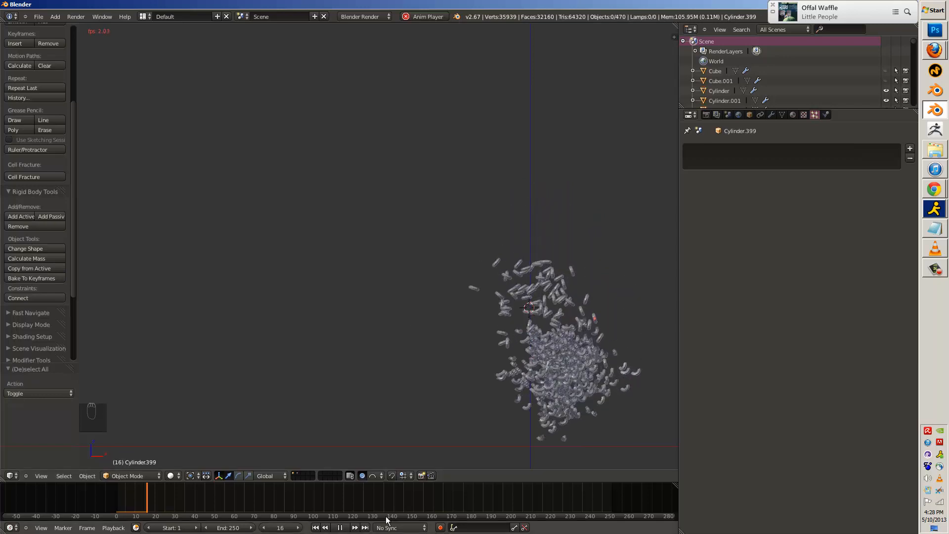
pyautogui.click(340, 527)
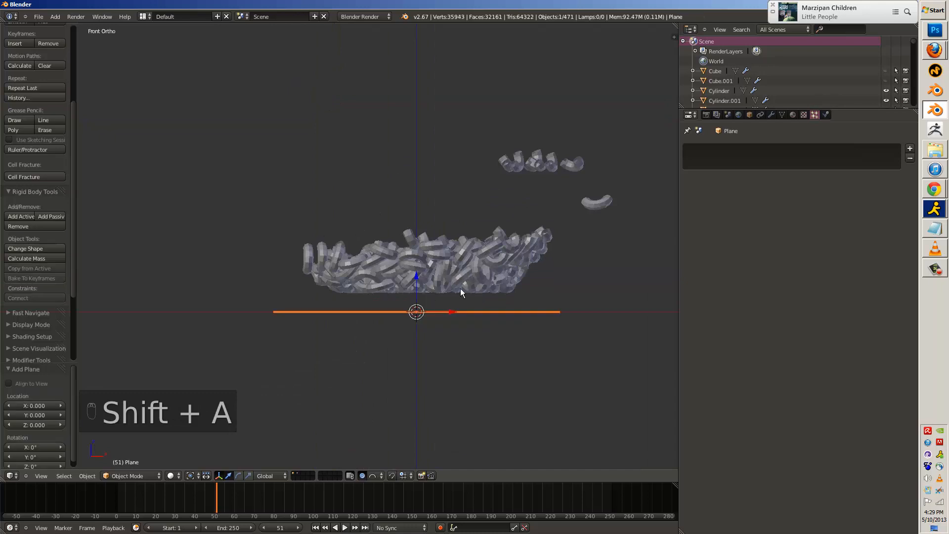
# Join all fallen pasta pieces into one object and show the bowl layer alongside.
pyautogui.press('b')
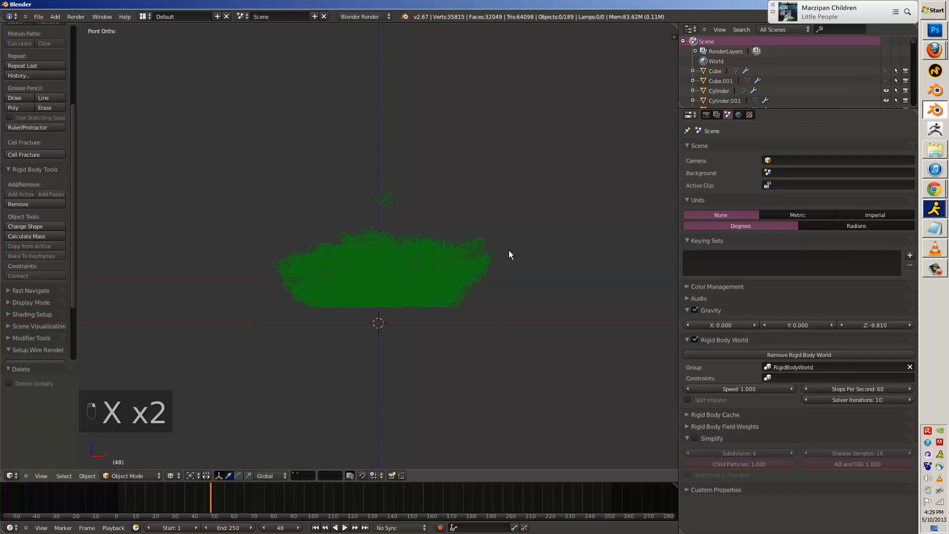
pyautogui.press('ctrl+j')
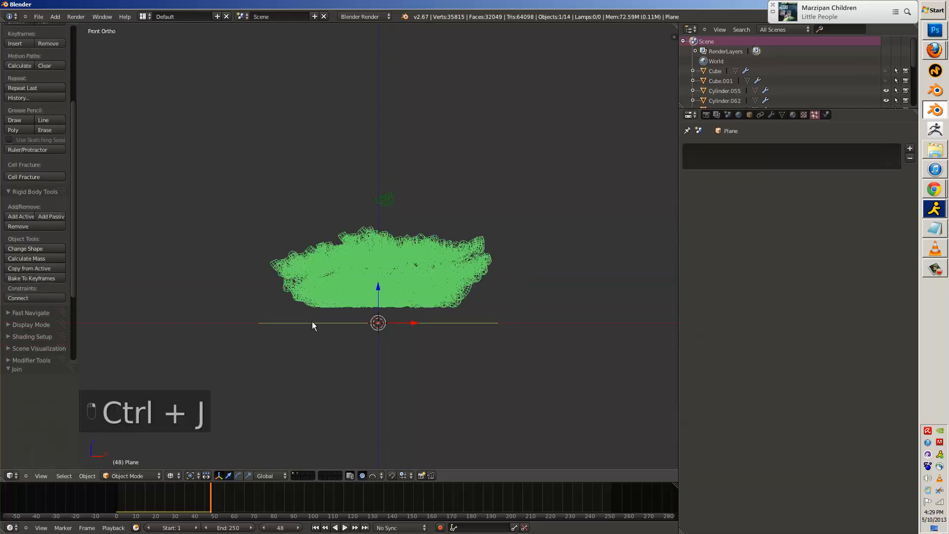
pyautogui.press('shift+Left')
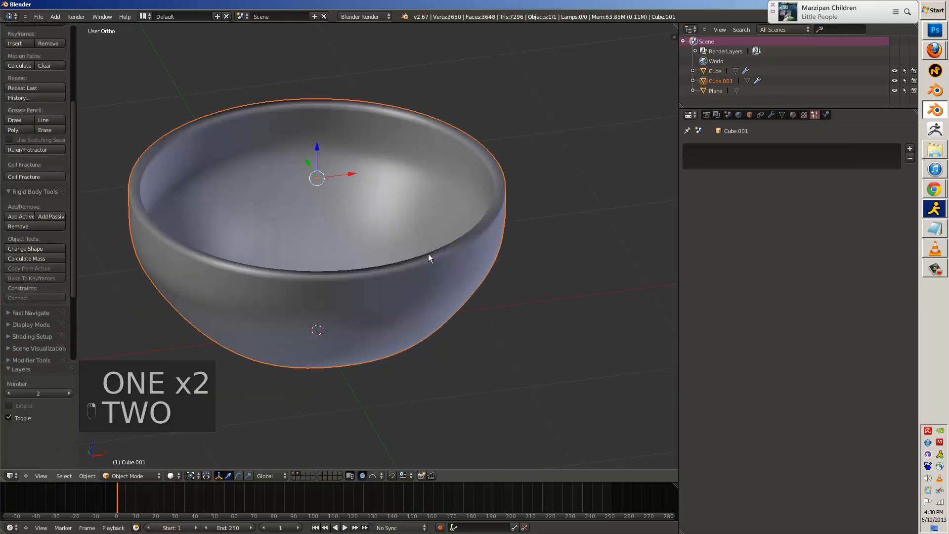
pyautogui.moveTo(428, 258); pyautogui.dragTo(376, 283)
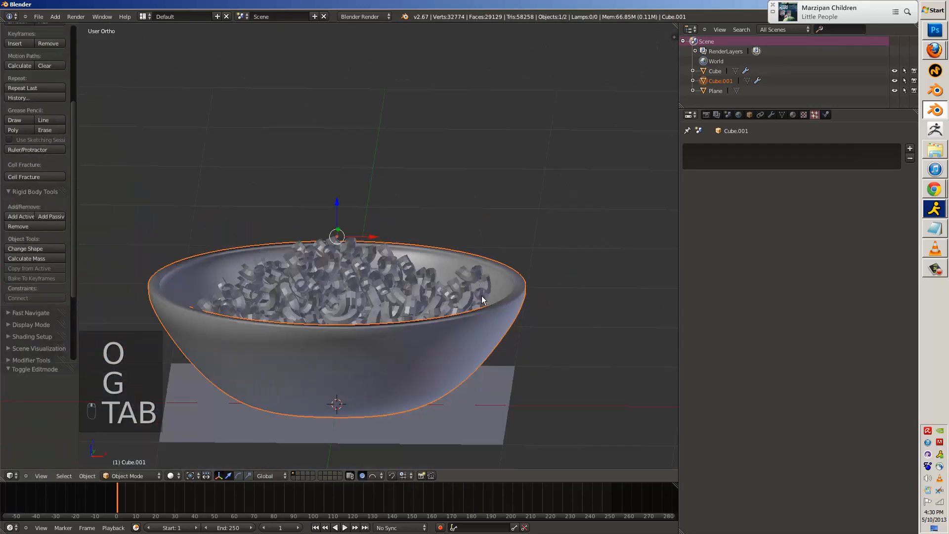
pyautogui.press('Tab')
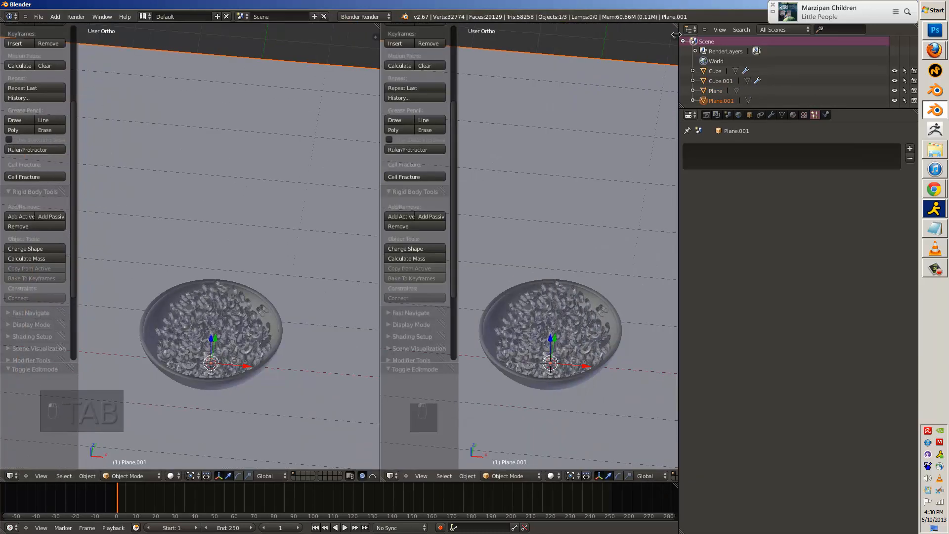
# Add a camera and align it to the current view framing the macaroni bowl.
pyautogui.press('NUMPAD_5')
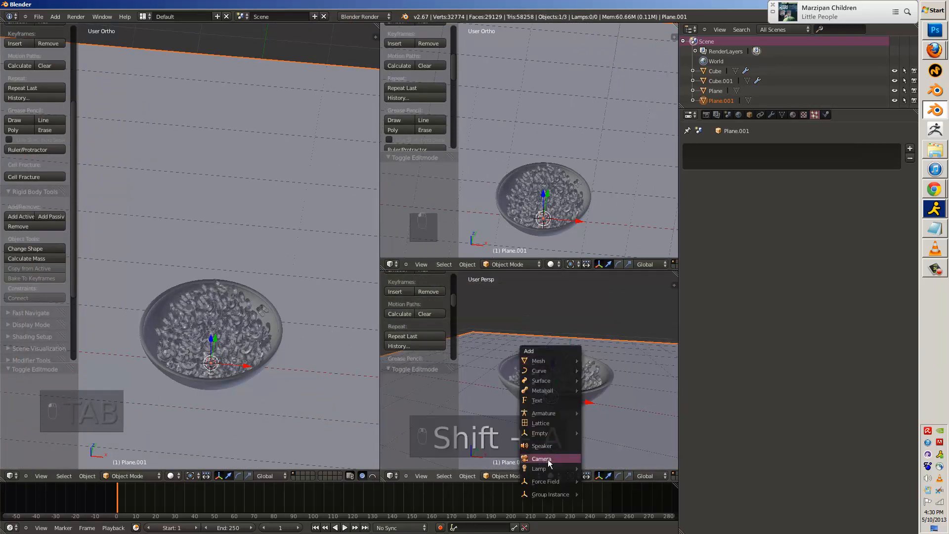
pyautogui.click(542, 458)
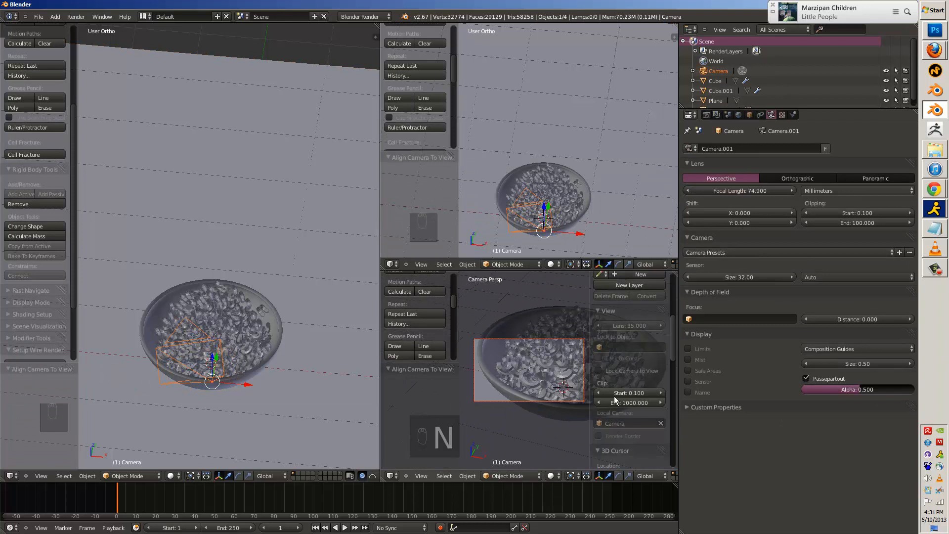
pyautogui.click(599, 370)
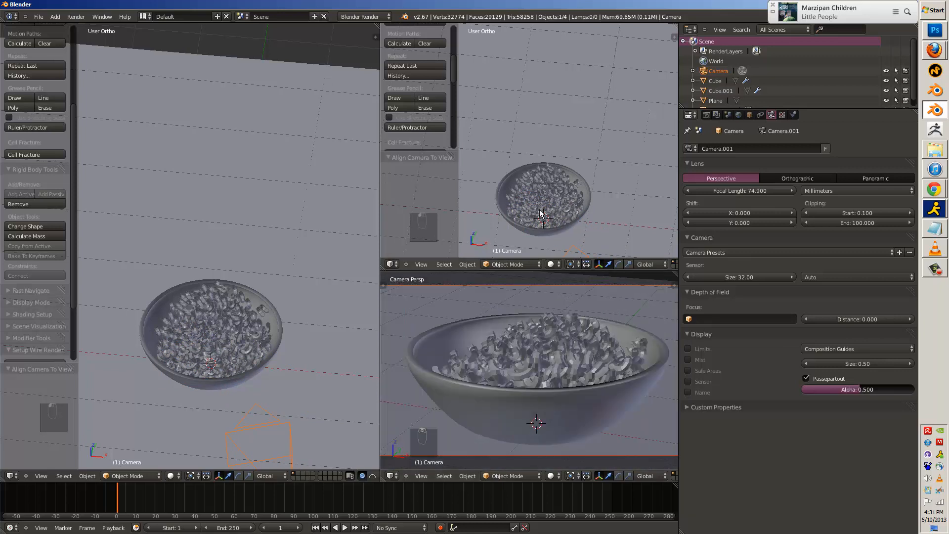
pyautogui.press('Tab')
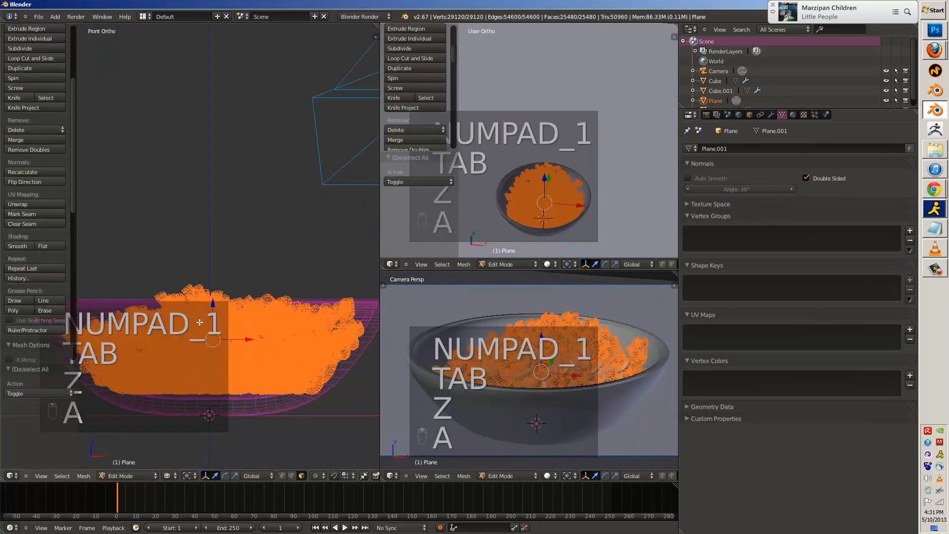
# Select the whole pasta mesh and begin choosing an environment image file.
pyautogui.press('a')
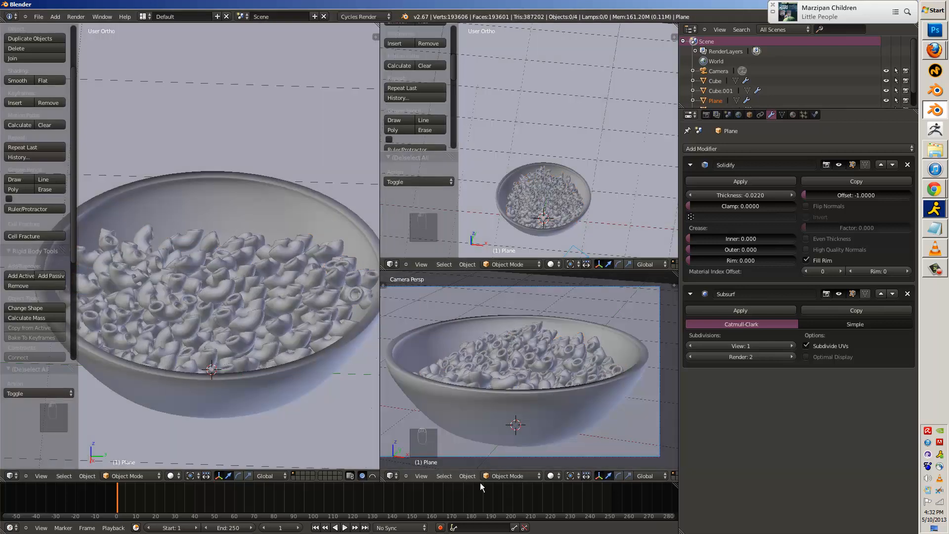
pyautogui.click(705, 115)
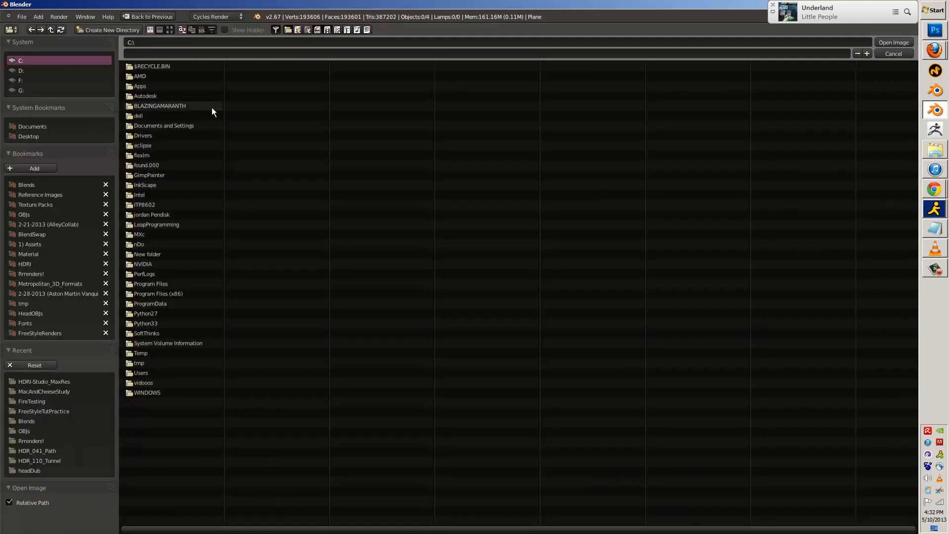
# Load the N006_6000.hdr environment image to light the world with a rendered preview.
pyautogui.click(44, 381)
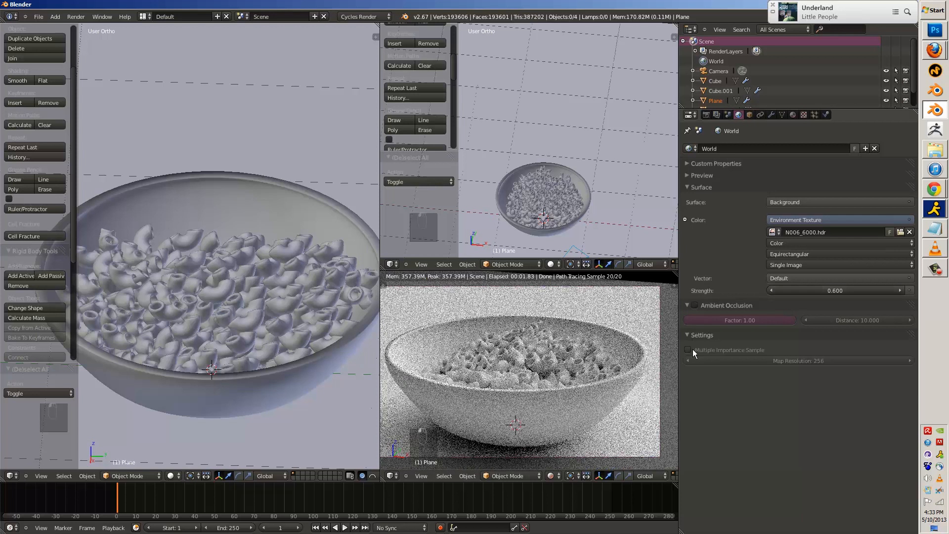
pyautogui.click(687, 350)
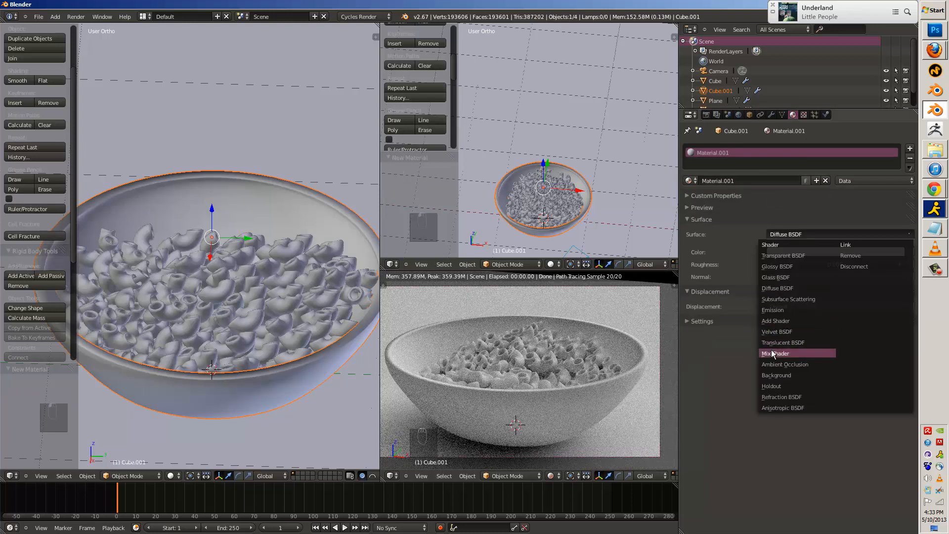
# Give the bowl a Mix Shader combining a Layer Weight-mixed Diffuse BSDF with Glossy BSDF.
pyautogui.click(775, 353)
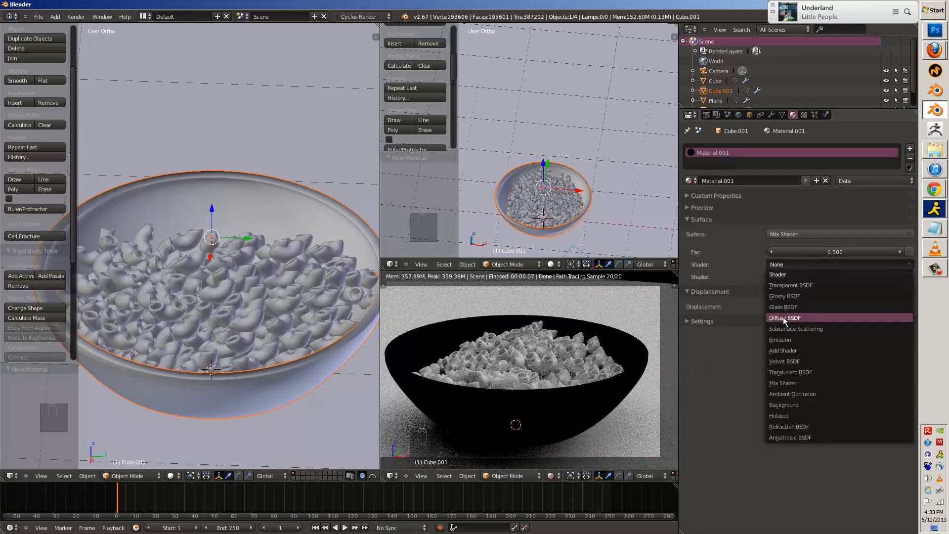
pyautogui.click(785, 317)
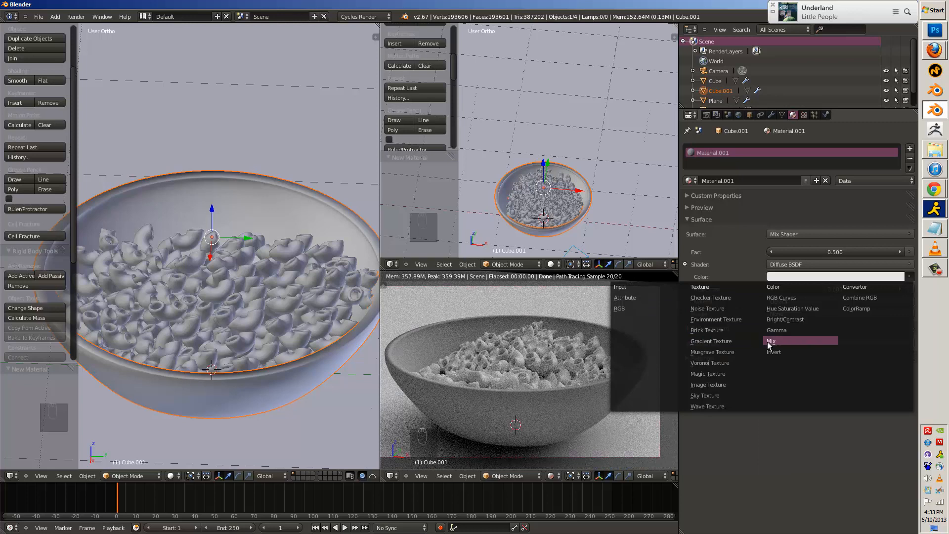
pyautogui.click(771, 340)
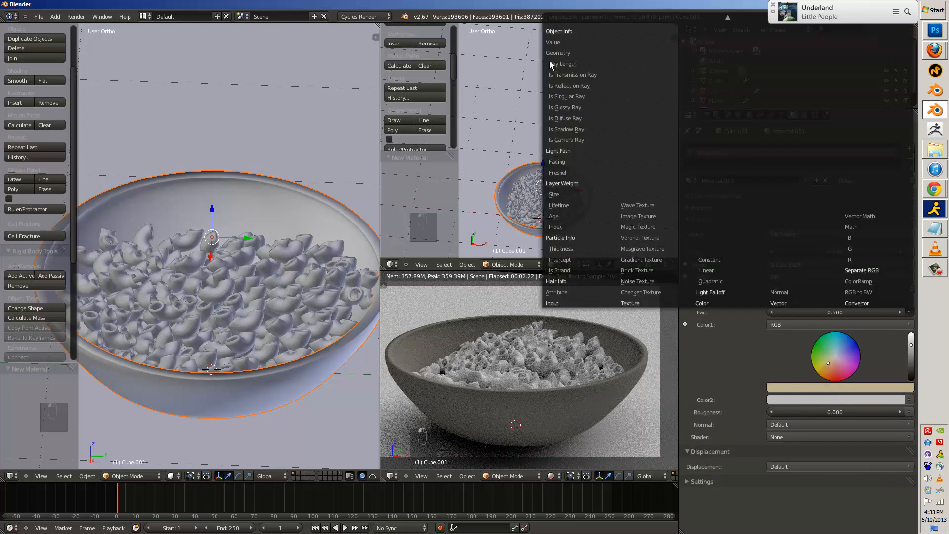
pyautogui.moveTo(563, 162)
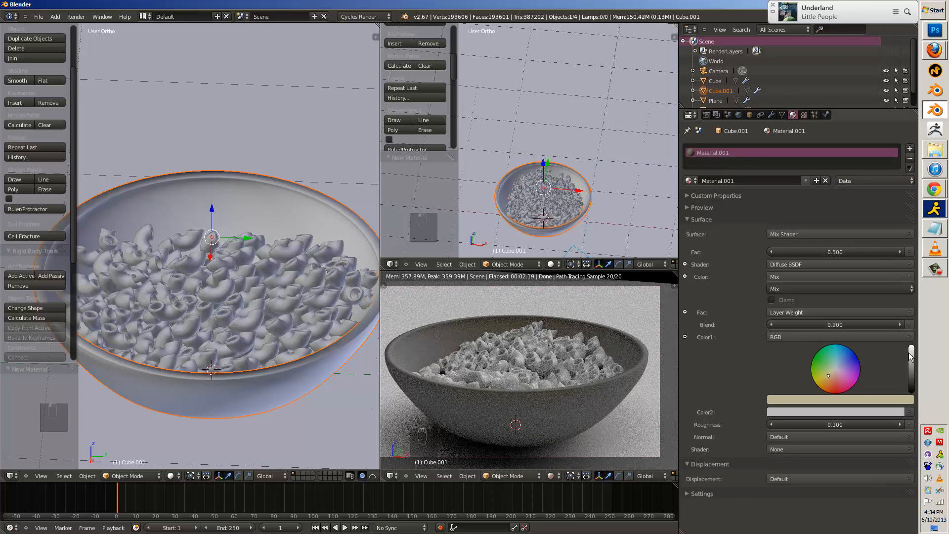
pyautogui.click(838, 276)
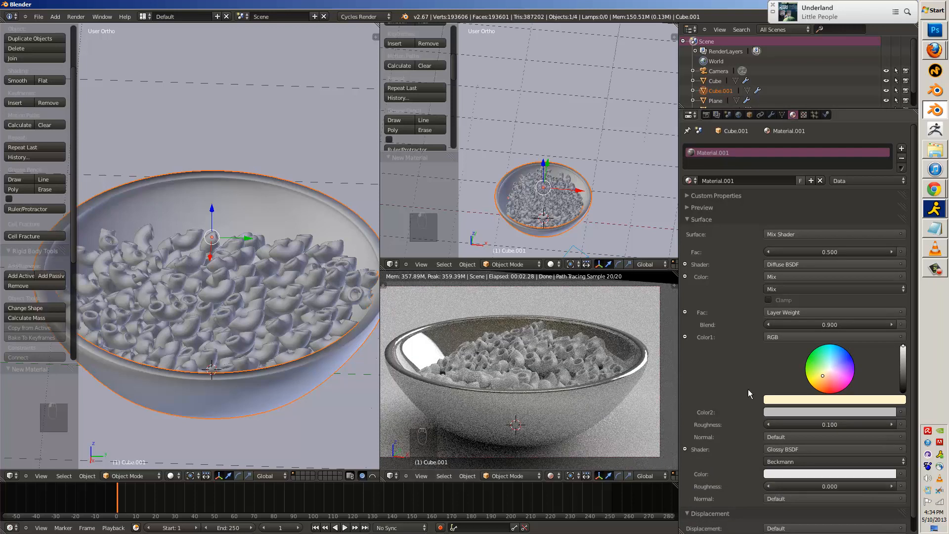
pyautogui.click(688, 114)
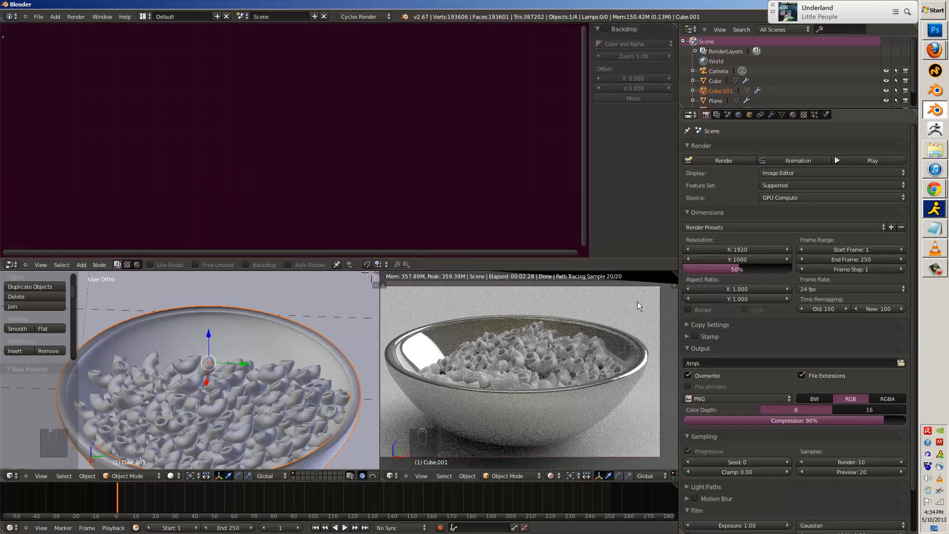
# Select the macaroni and add a MixRGB node feeding the Diffuse colour.
pyautogui.click(716, 101)
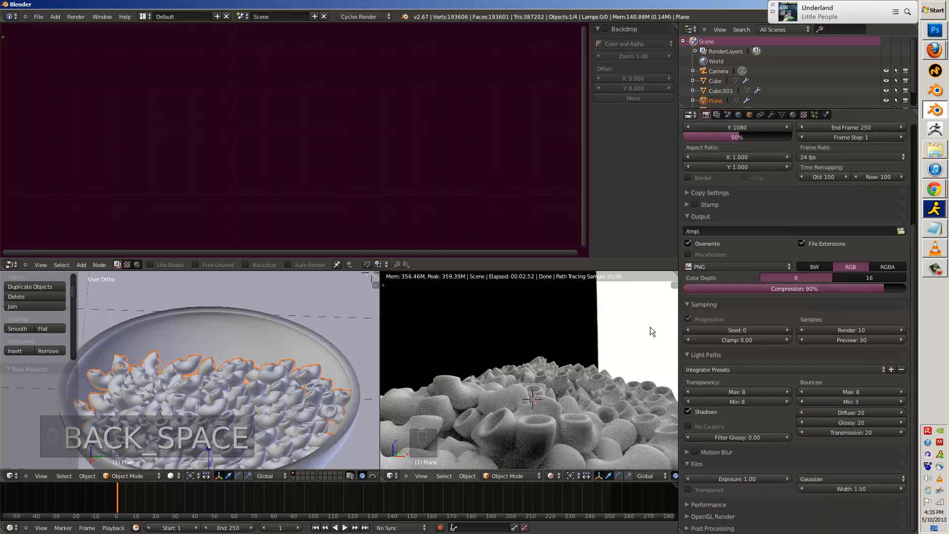
pyautogui.press('home')
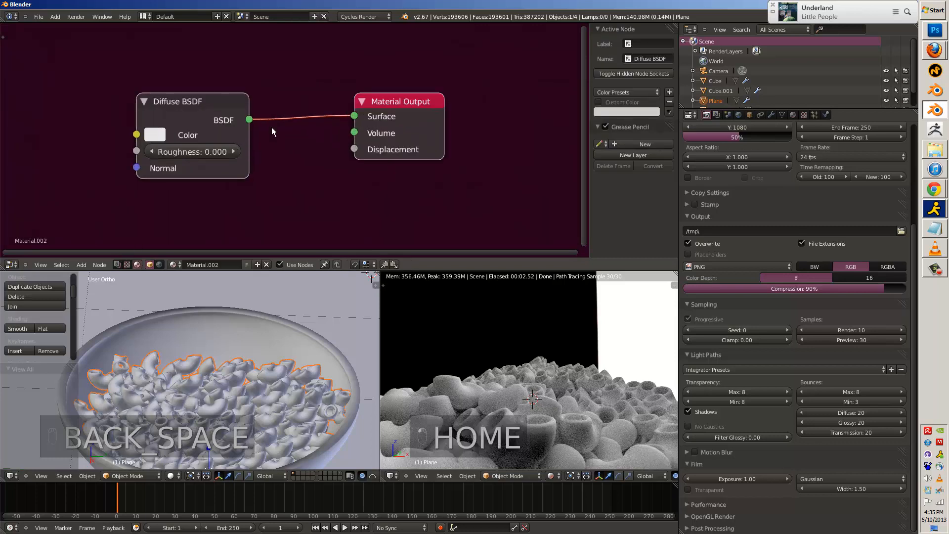
pyautogui.press('shift+a')
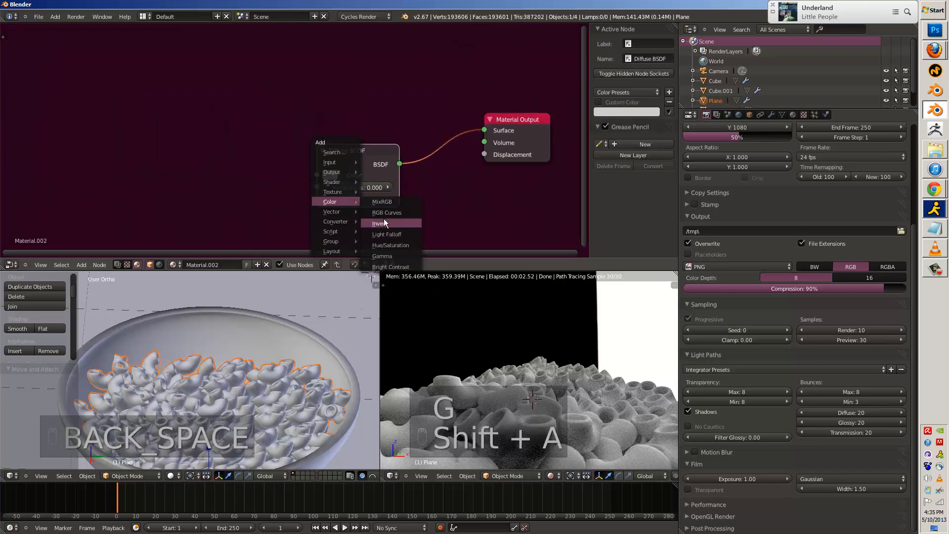
pyautogui.click(382, 202)
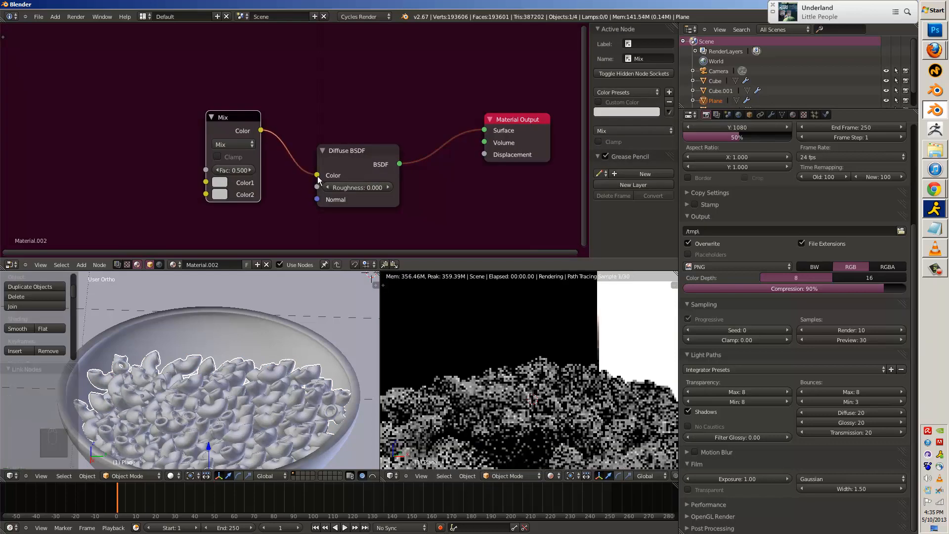
# Drive the mix Fac with Layer Weight through a ColorRamp, setting both colours orange.
pyautogui.press('shift+a')
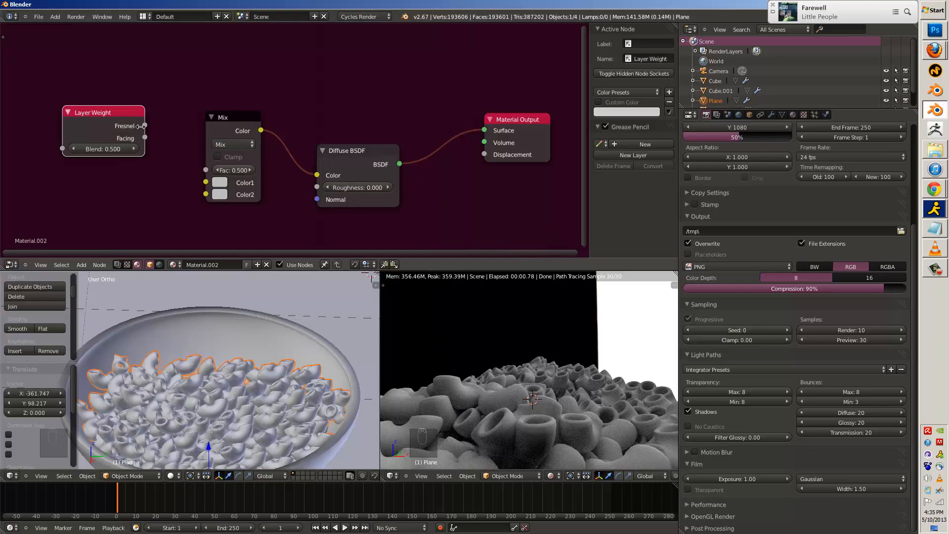
pyautogui.click(220, 183)
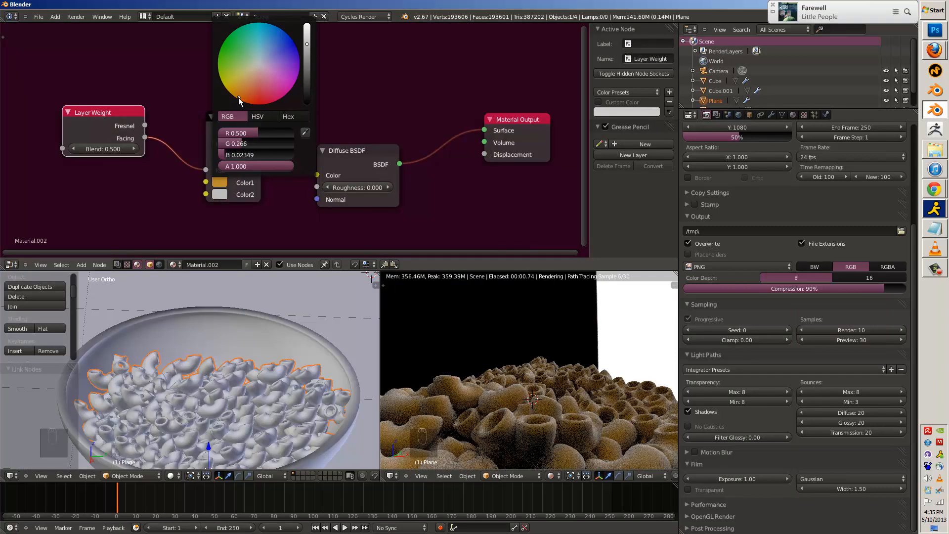
pyautogui.click(237, 97)
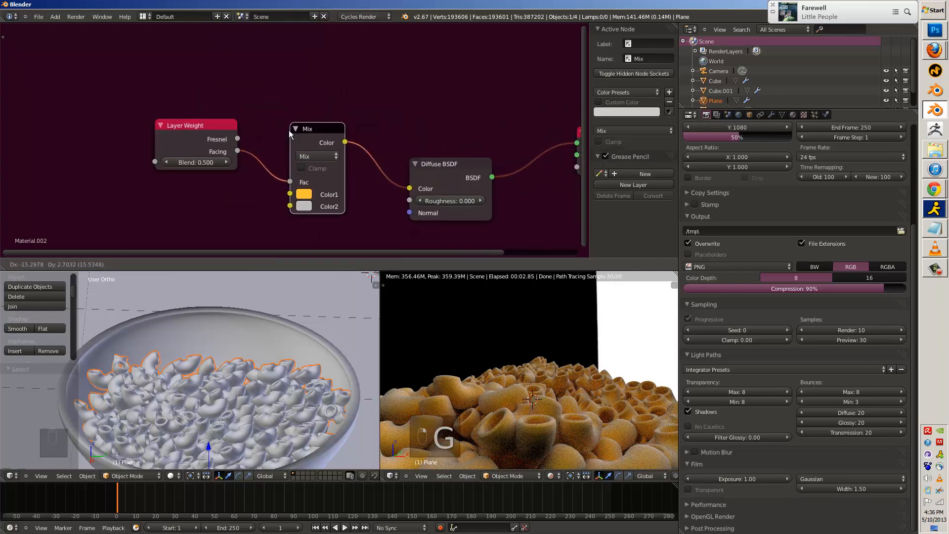
pyautogui.press('shift+a')
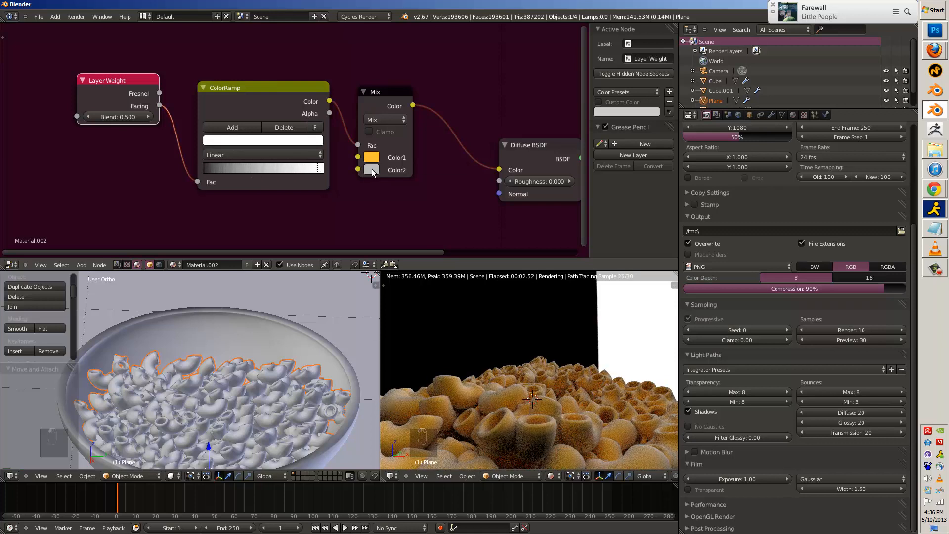
pyautogui.click(372, 170)
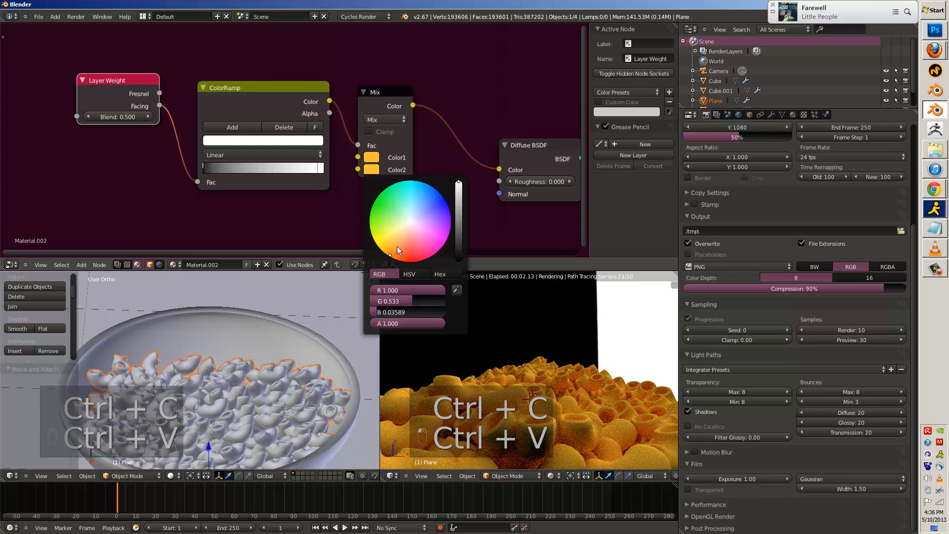
pyautogui.click(367, 108)
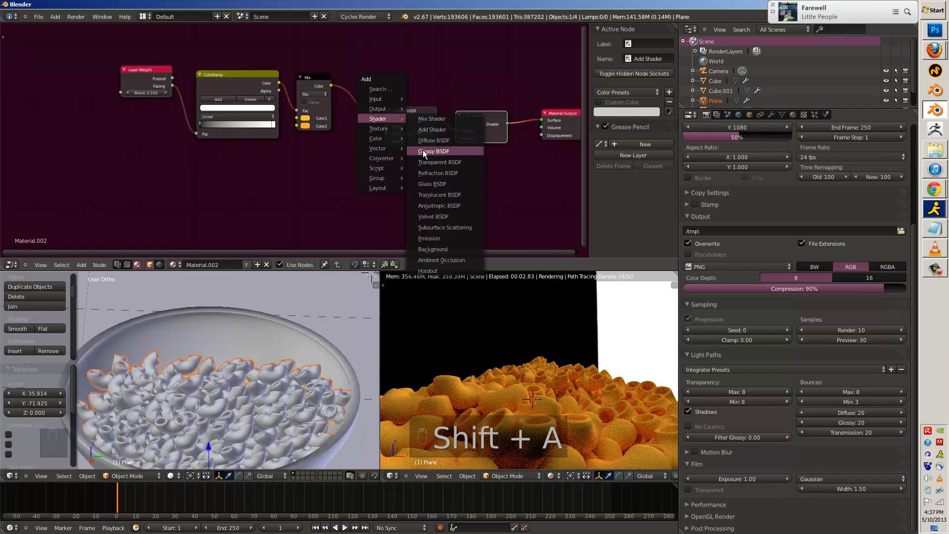
# Layer two Glossy BSDFs via Add Shaders, set roughness, and raise Clamp and Filter Glossy.
pyautogui.click(434, 150)
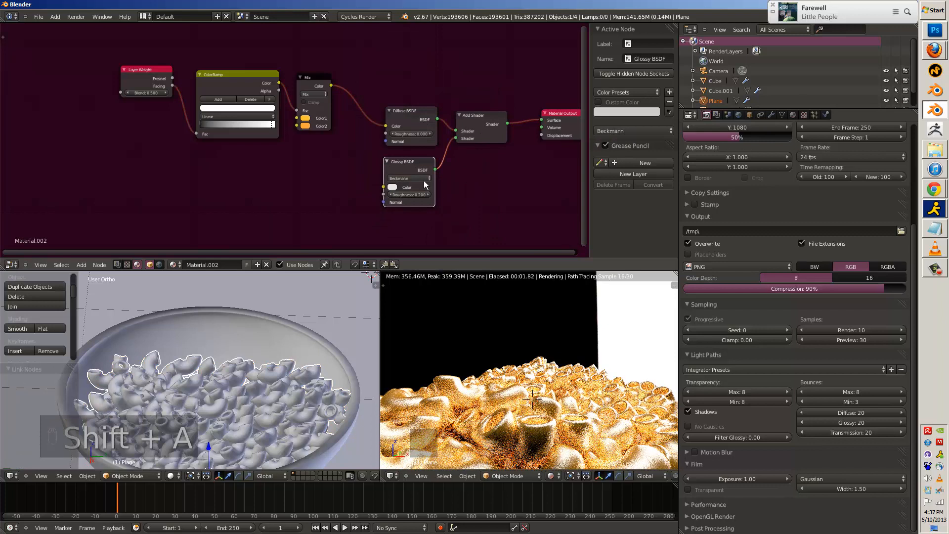
pyautogui.click(406, 187)
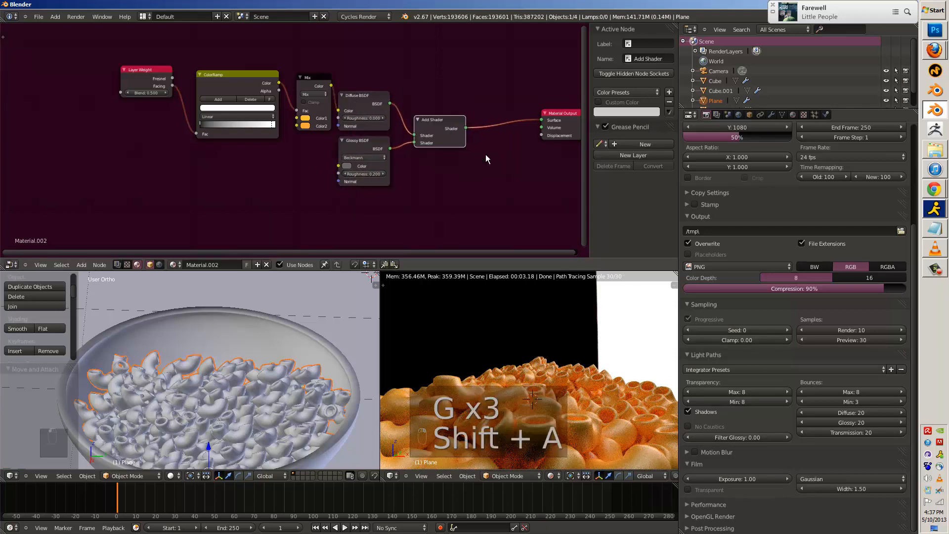
pyautogui.press('shift+d')
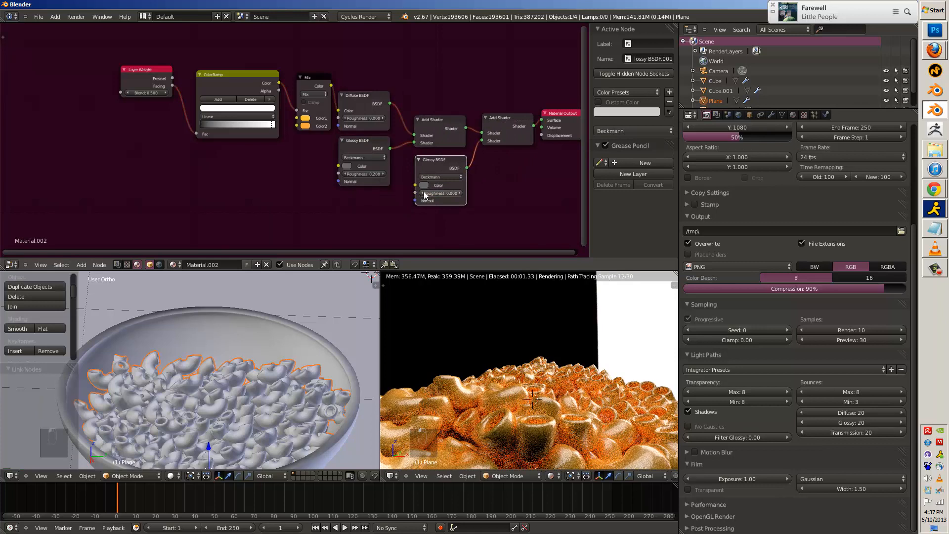
pyautogui.click(436, 184)
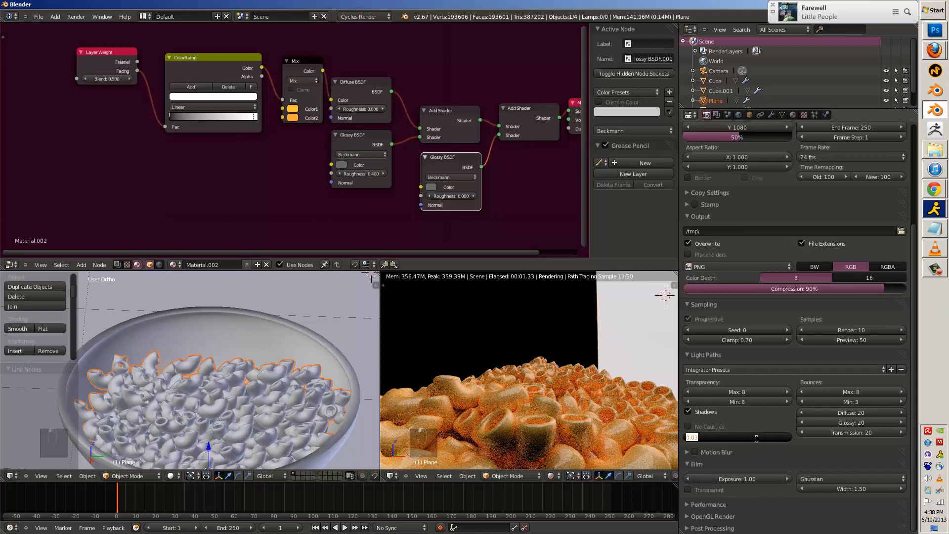
pyautogui.moveTo(736, 436)
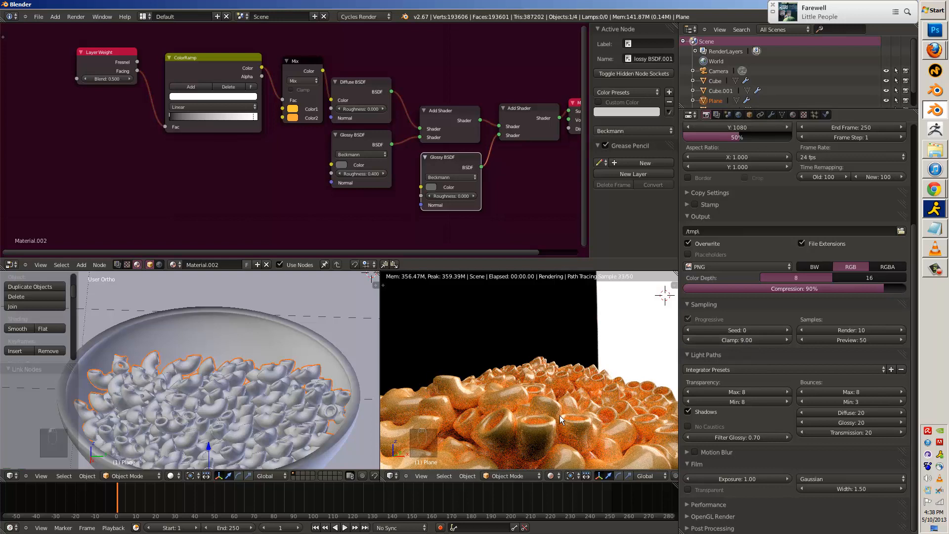
pyautogui.press('NUMPAD_SLASH')
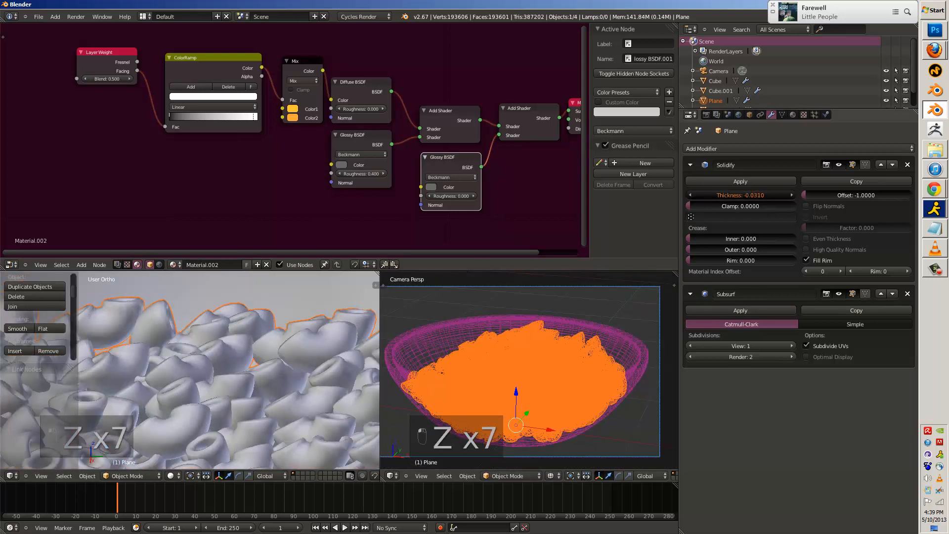
# Group the macaroni nodes as MandC and build the bowl's Mix Shader, Glossy and RGB material.
pyautogui.moveTo(740, 195); pyautogui.dragTo(728, 195)
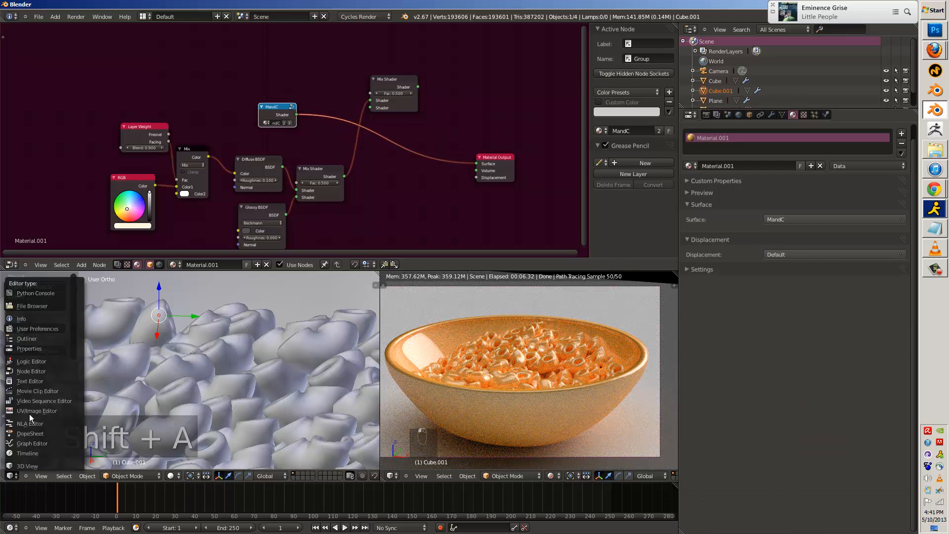
# Load the rusty metal texture and preview it through Emission with UV Texture Coordinates.
pyautogui.click(38, 410)
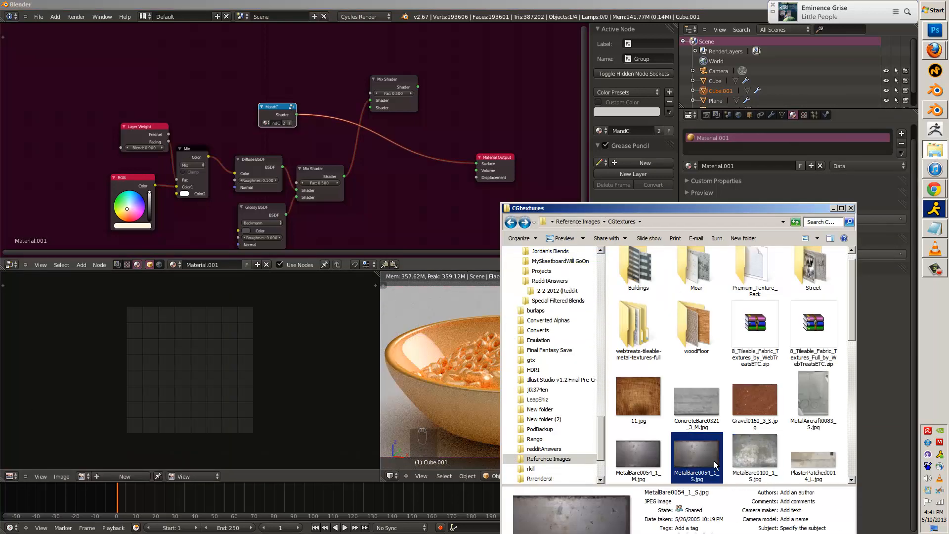
pyautogui.click(637, 456)
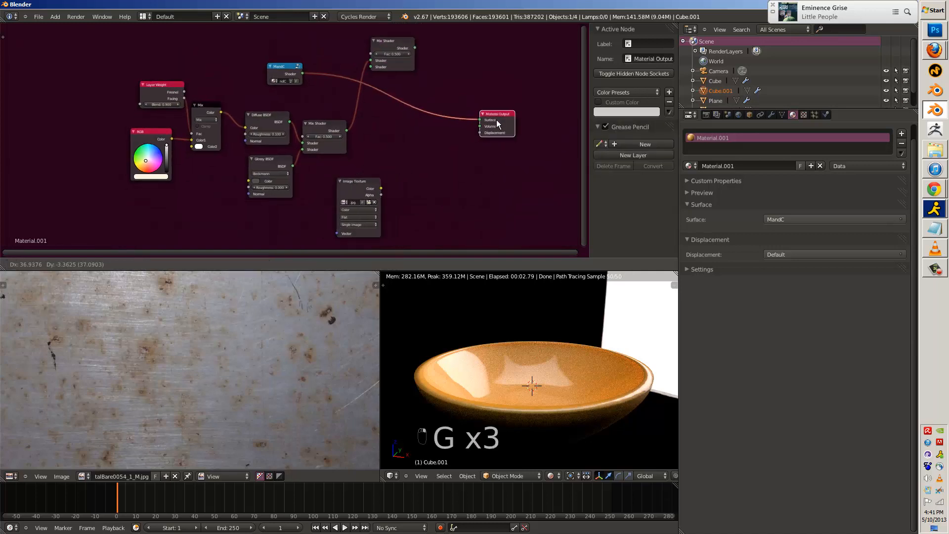
pyautogui.press('ctrl+g')
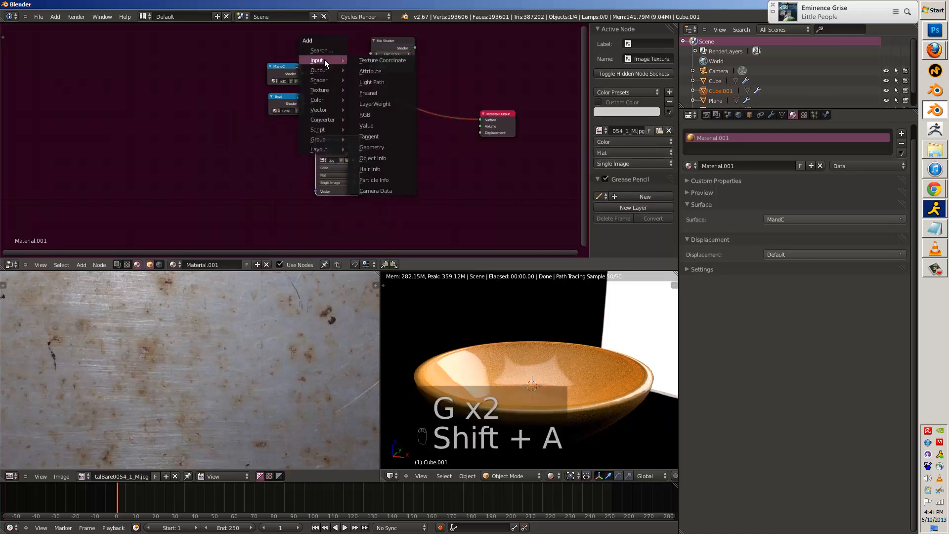
pyautogui.moveTo(318, 79)
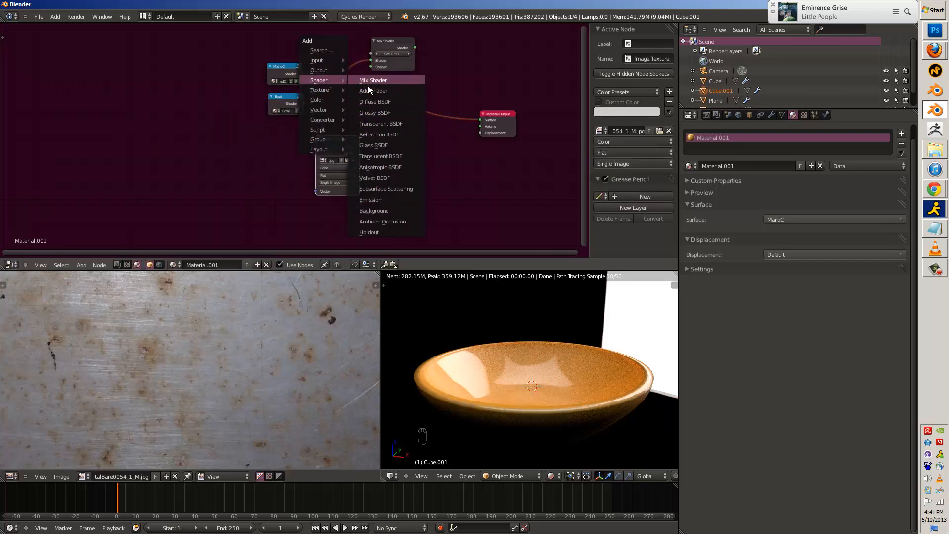
pyautogui.click(370, 200)
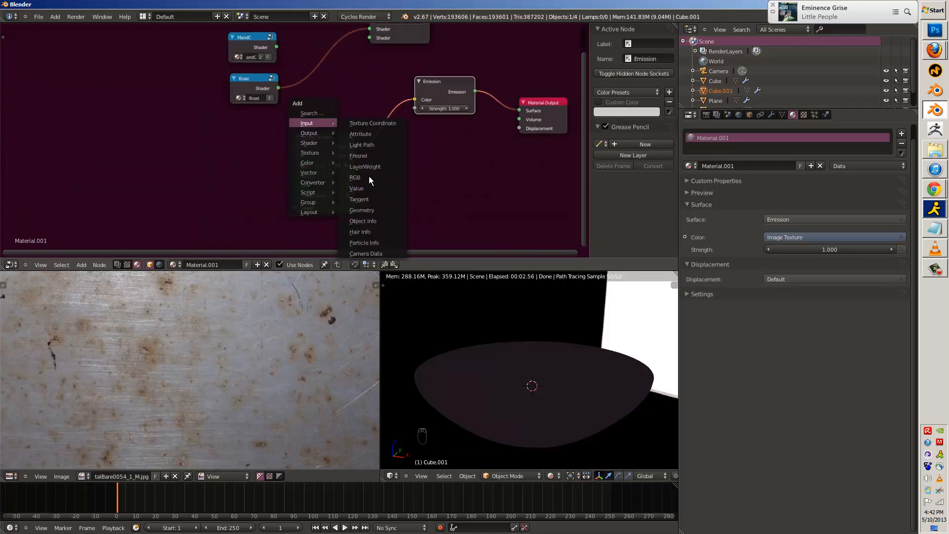
pyautogui.click(361, 210)
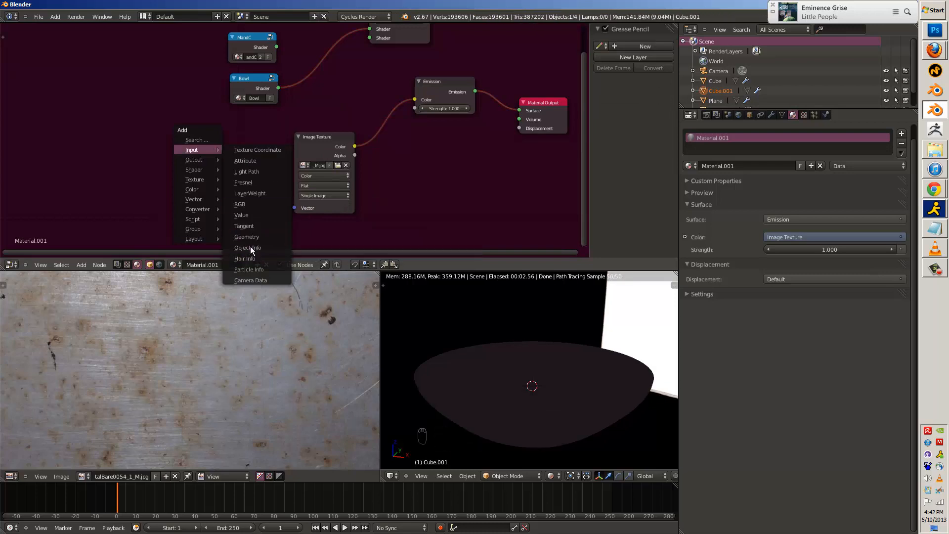
pyautogui.click(257, 150)
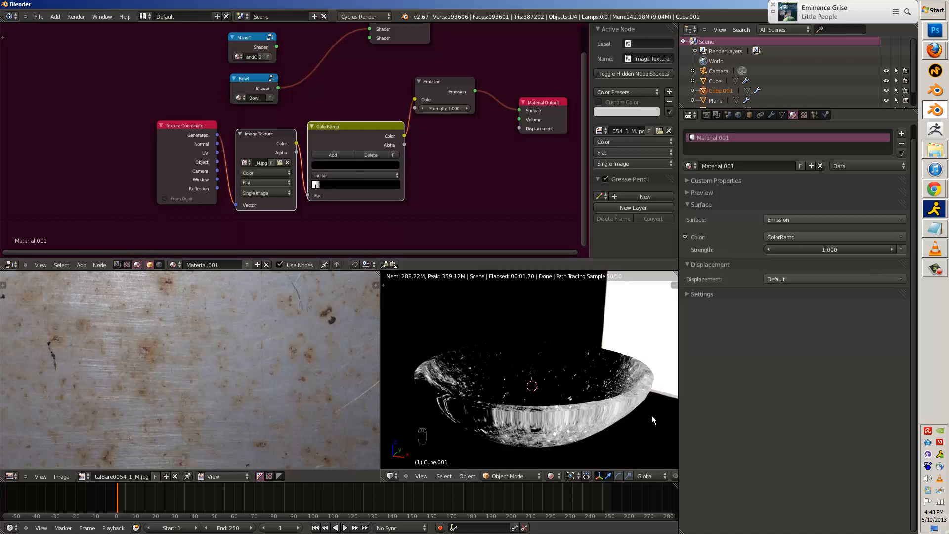
# UV-unwrap the whole bowl mesh in Edit Mode.
pyautogui.press('Tab')
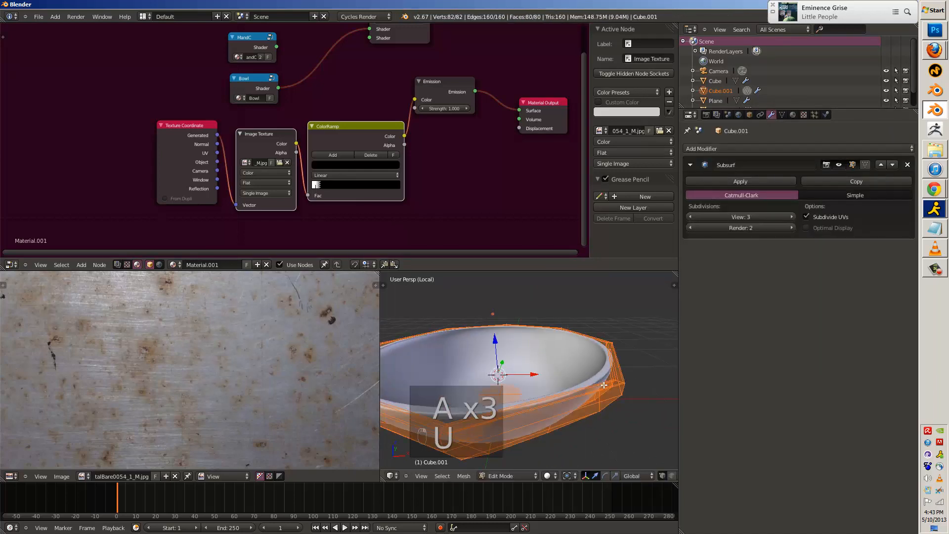
pyautogui.press('Tab')
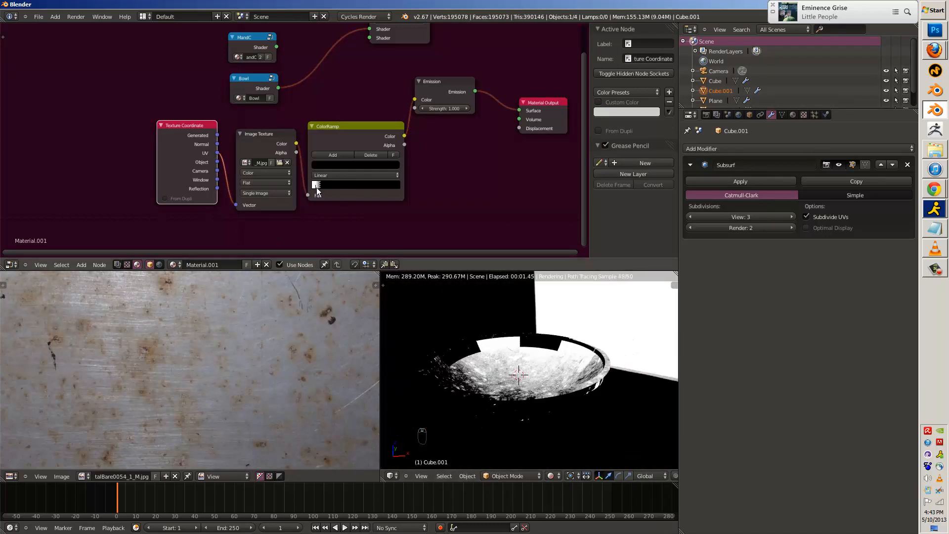
pyautogui.press('tab')
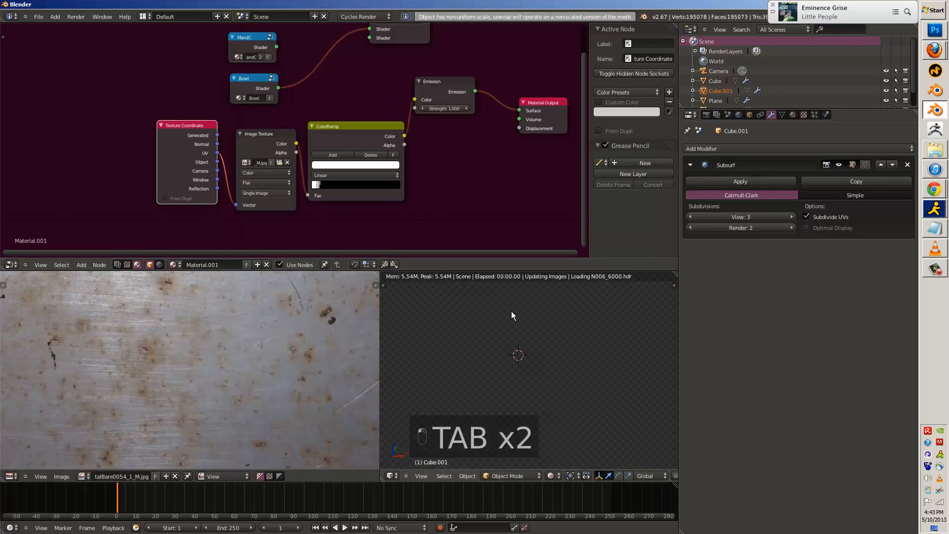
# Refresh the preview, duplicate the ColorRamp, and pull its stops closer for contrast.
pyautogui.press('Tab')
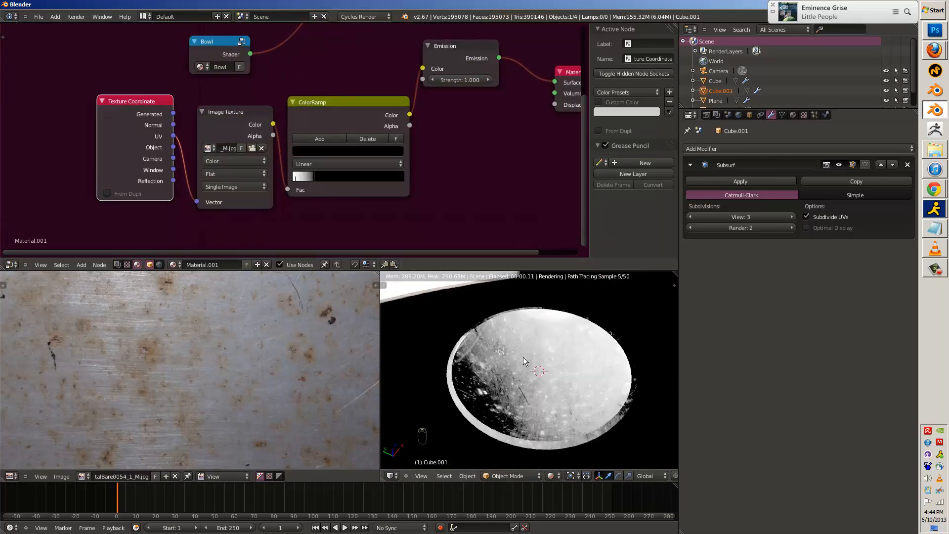
pyautogui.press('shift+a')
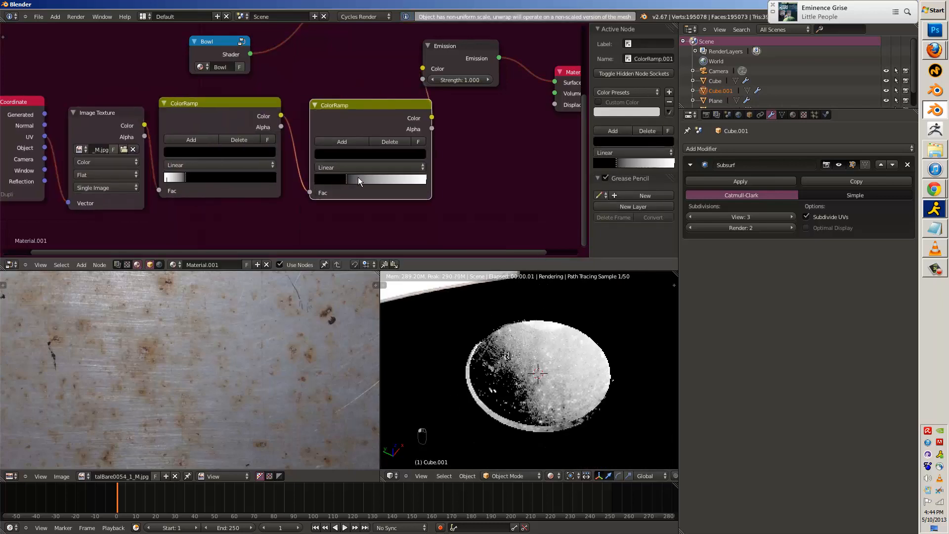
pyautogui.moveTo(357, 180); pyautogui.dragTo(402, 186)
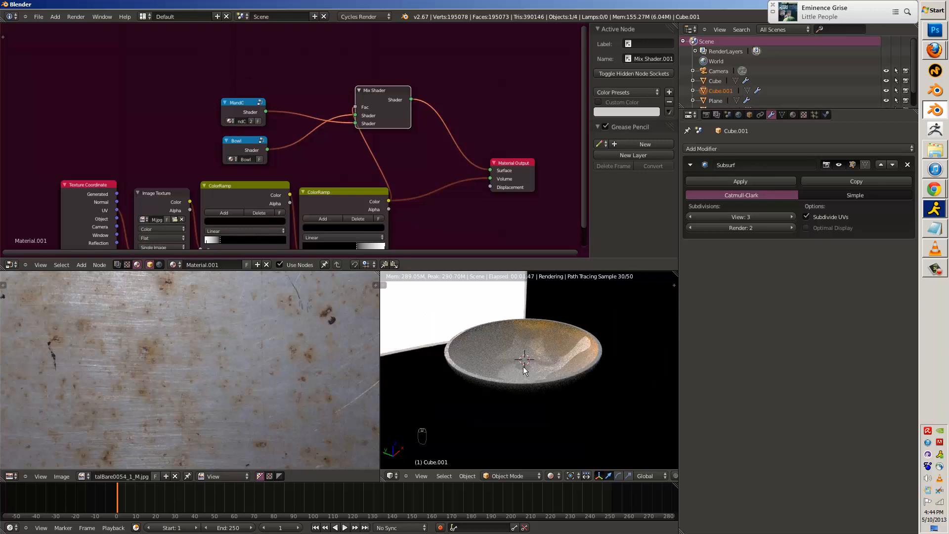
# Exit local view with Numpad / and switch the viewport to Solid shading.
pyautogui.press('NUMPAD_SLASH')
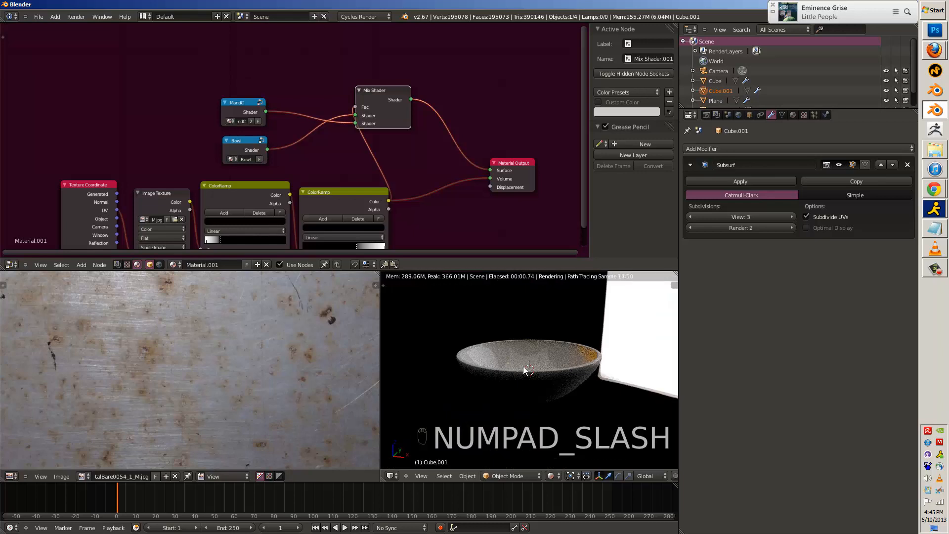
pyautogui.click(551, 475)
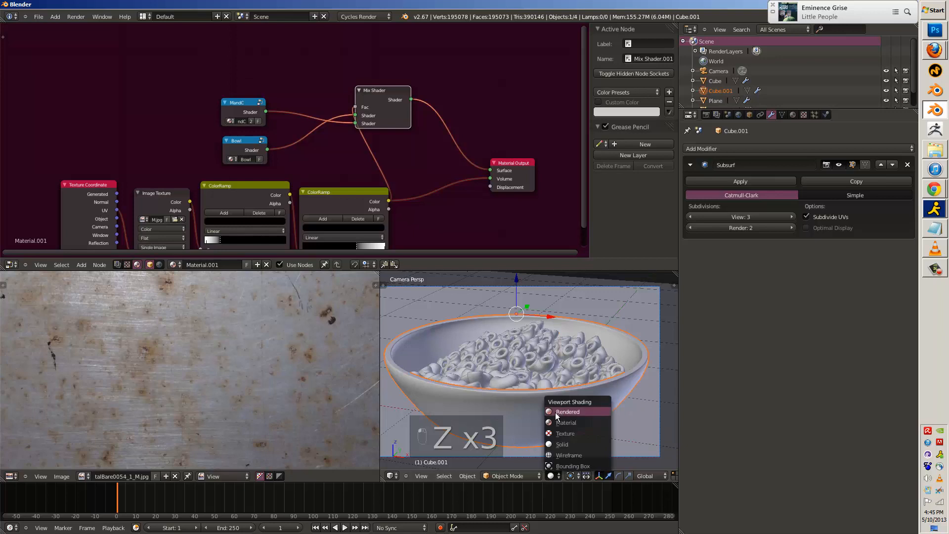
pyautogui.click(566, 411)
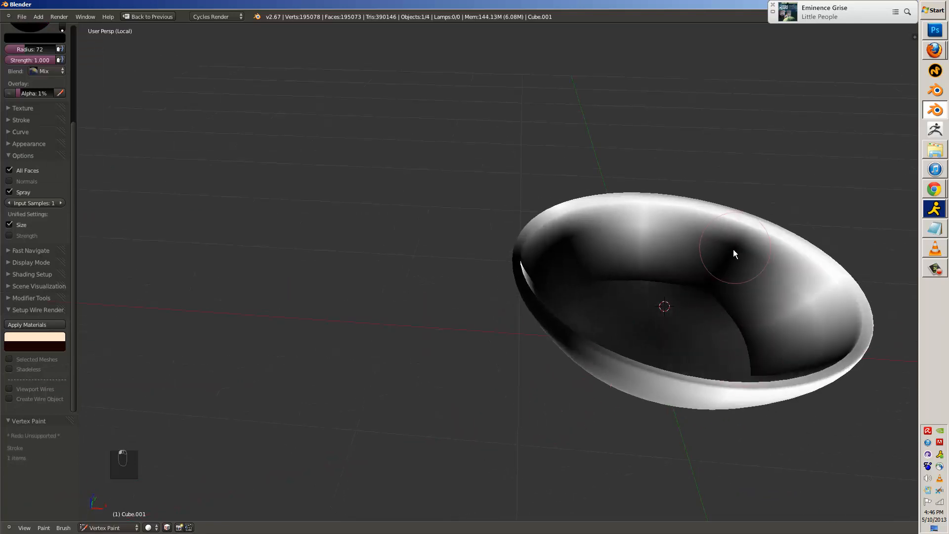
# Paint vertex colour onto the bowl and look through the scene camera.
pyautogui.click(106, 527)
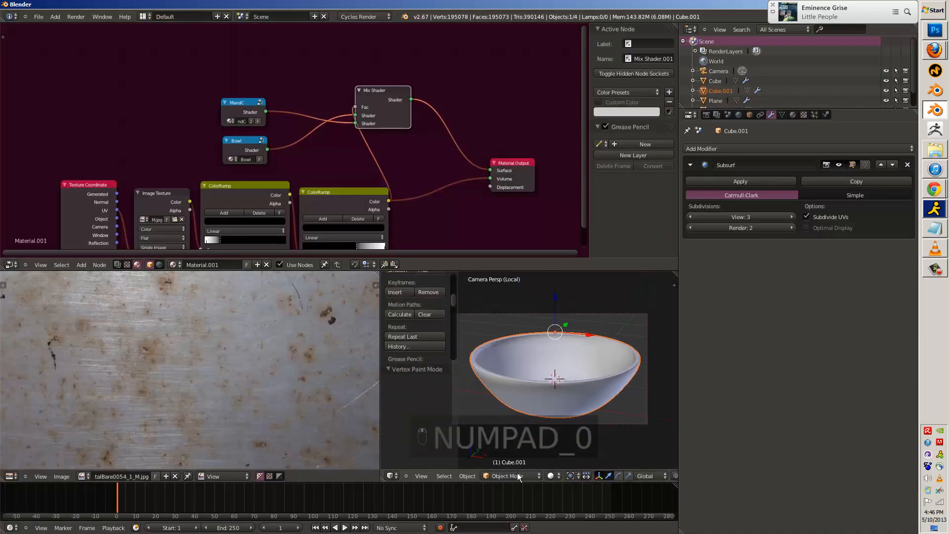
pyautogui.press('n')
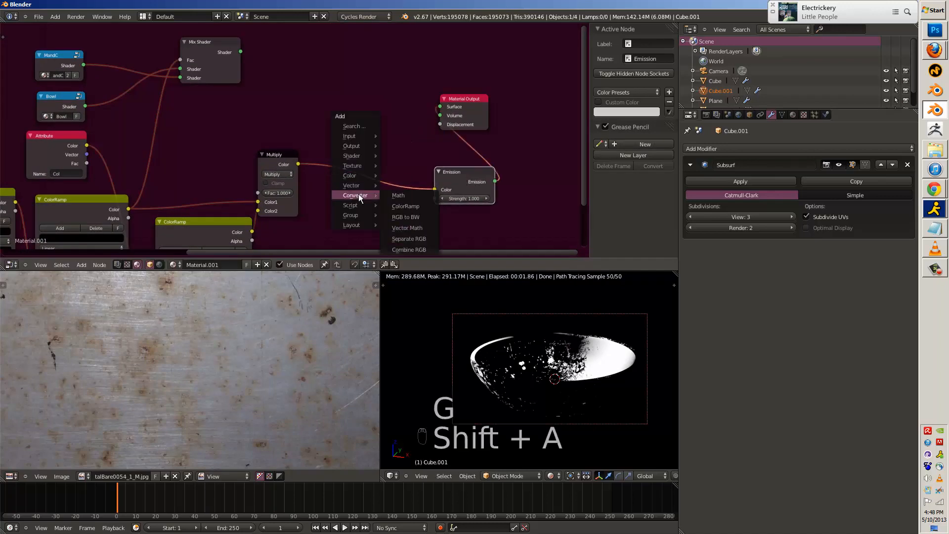
# Try a Bump node, then insert a MixRGB node after the Multiply node.
pyautogui.click(351, 185)
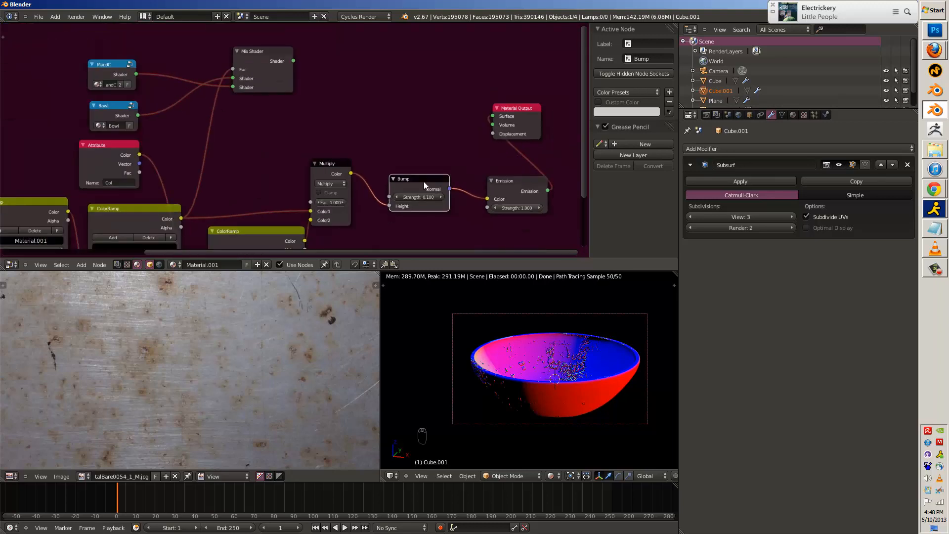
pyautogui.press('shift+a')
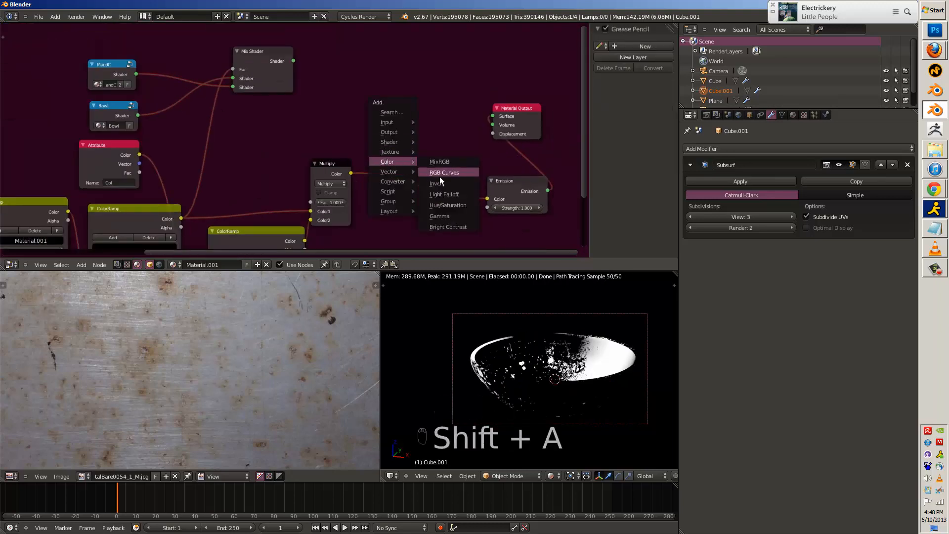
pyautogui.click(440, 162)
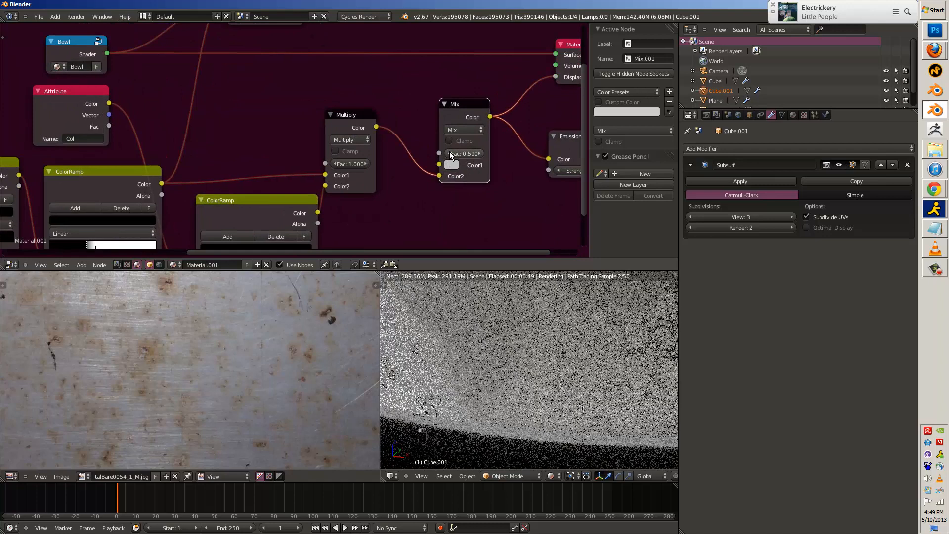
# Set the stain mix to Screen at factor 0.1 and add an Invert node.
pyautogui.moveTo(478, 153); pyautogui.dragTo(442, 154)
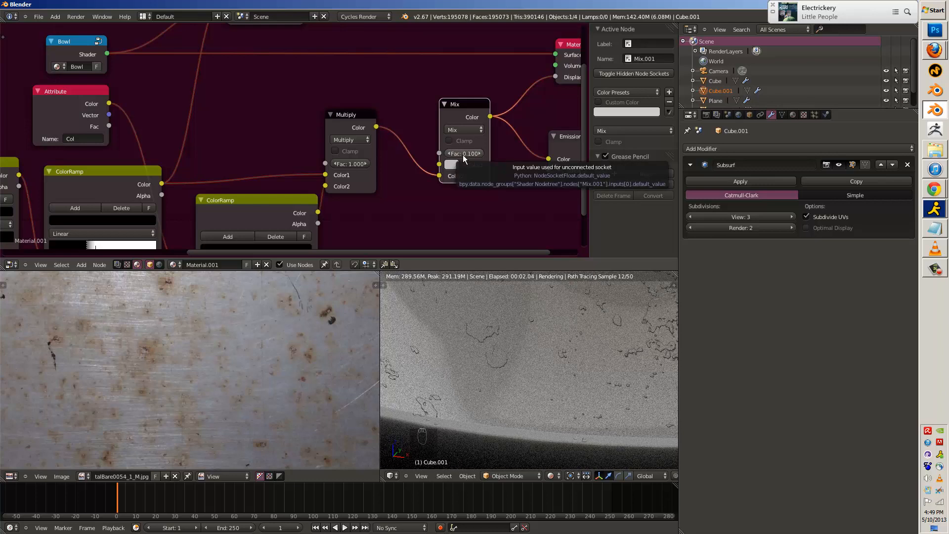
pyautogui.click(464, 129)
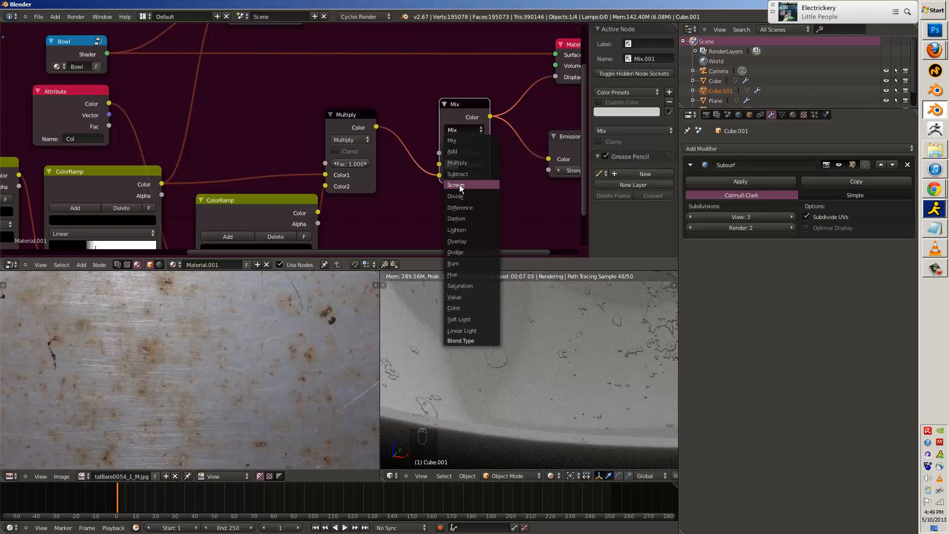
pyautogui.click(456, 184)
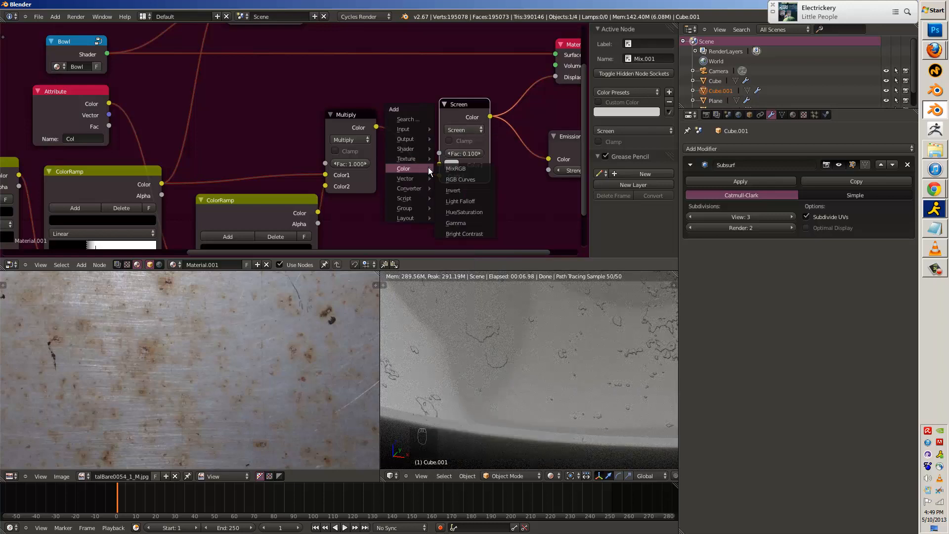
pyautogui.click(453, 190)
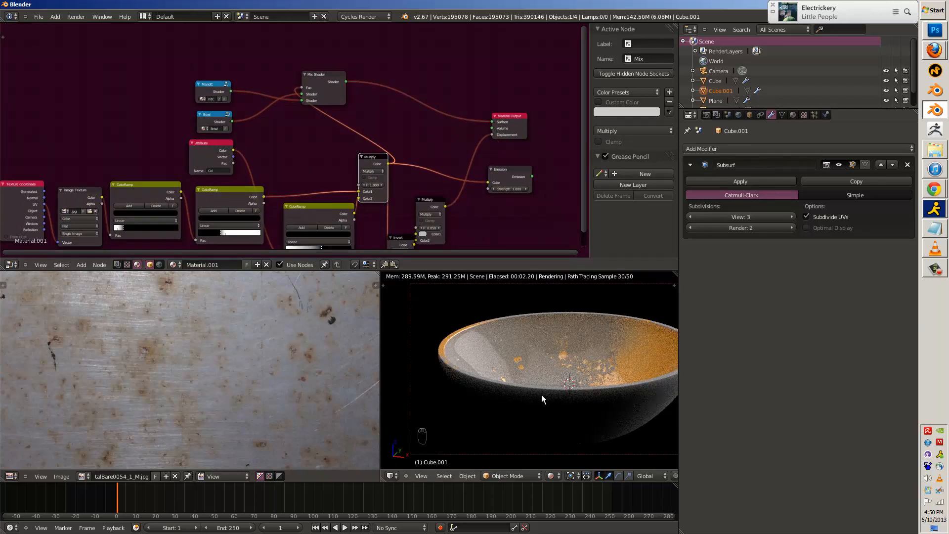
pyautogui.press('numpad_slash')
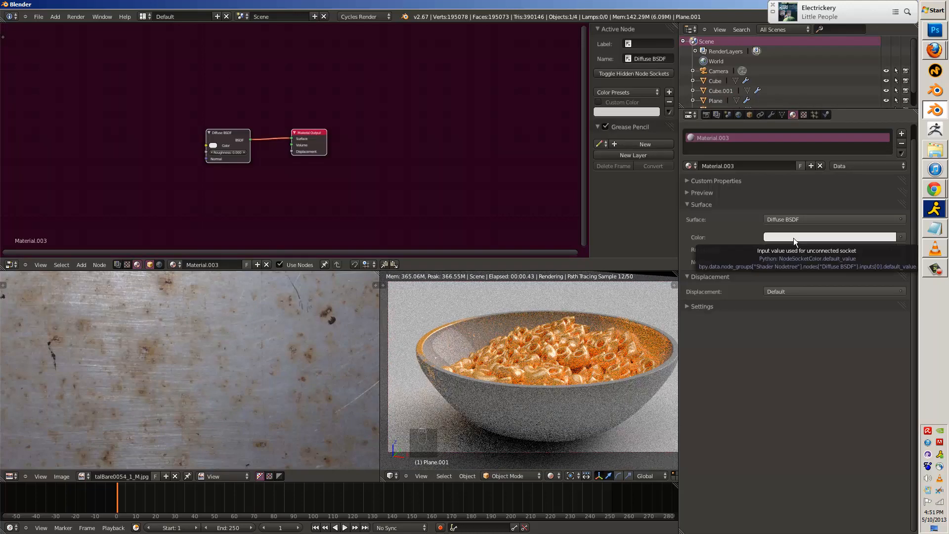
# Give the floor a dark Glossy BSDF with 0.3 roughness, viewed from the camera.
pyautogui.click(832, 219)
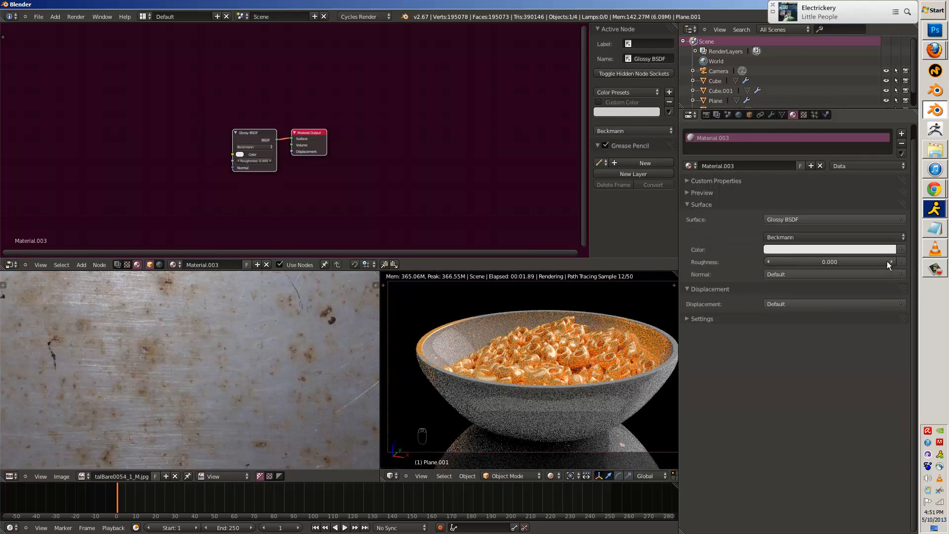
pyautogui.click(829, 248)
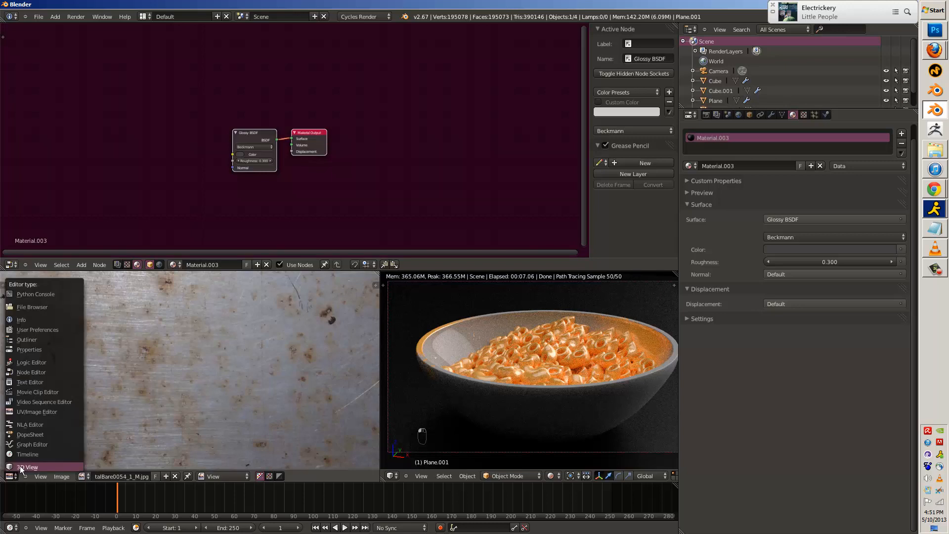
pyautogui.press('NUMPAD_0')
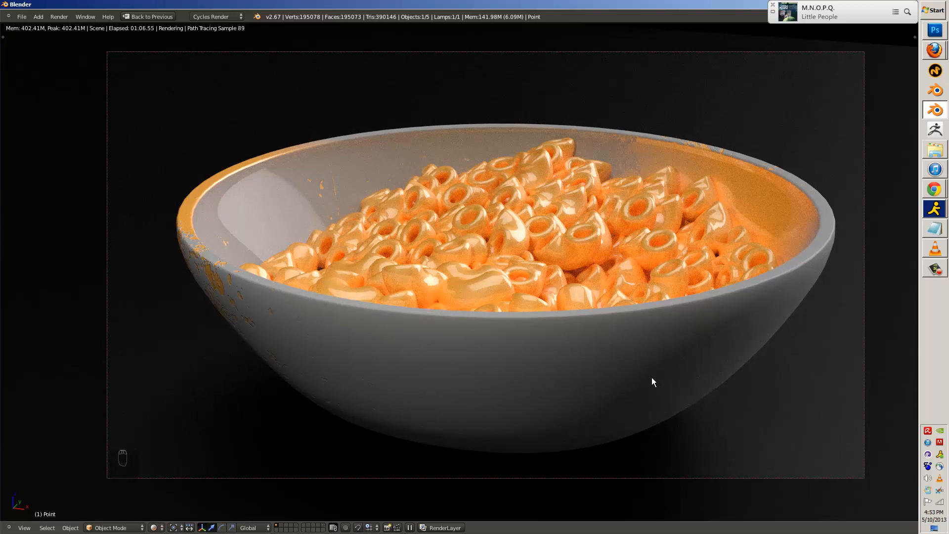
# Restore the node layout, add a Diffuse BSDF, and route the MandC/Bowl mix shader to output.
pyautogui.press('z')
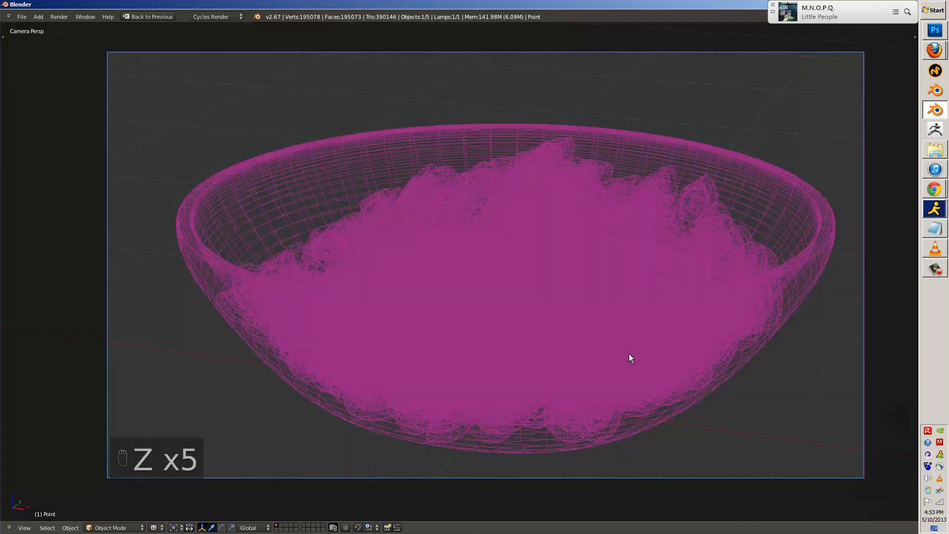
pyautogui.press('ctrl+Up')
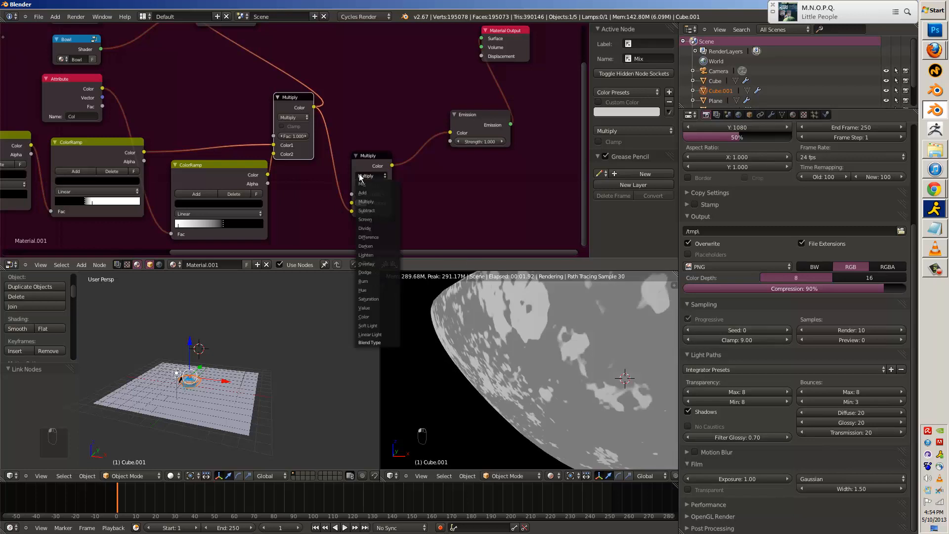
pyautogui.press('shift+a')
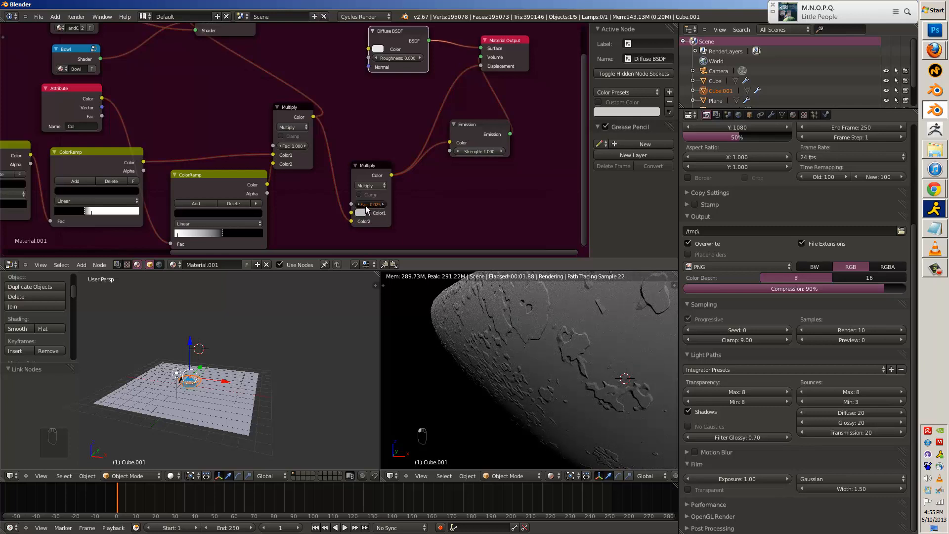
pyautogui.press('ctrl+z')
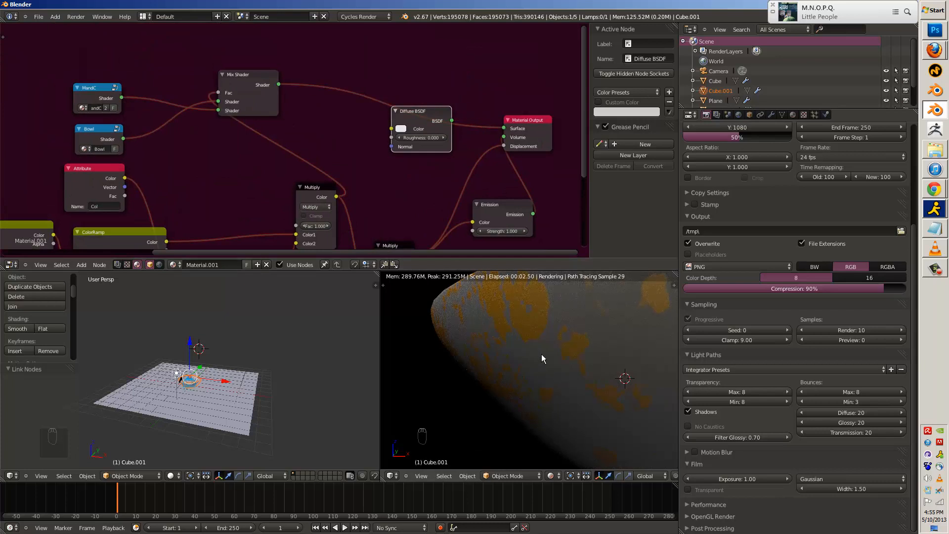
pyautogui.press('NUMPAD_0')
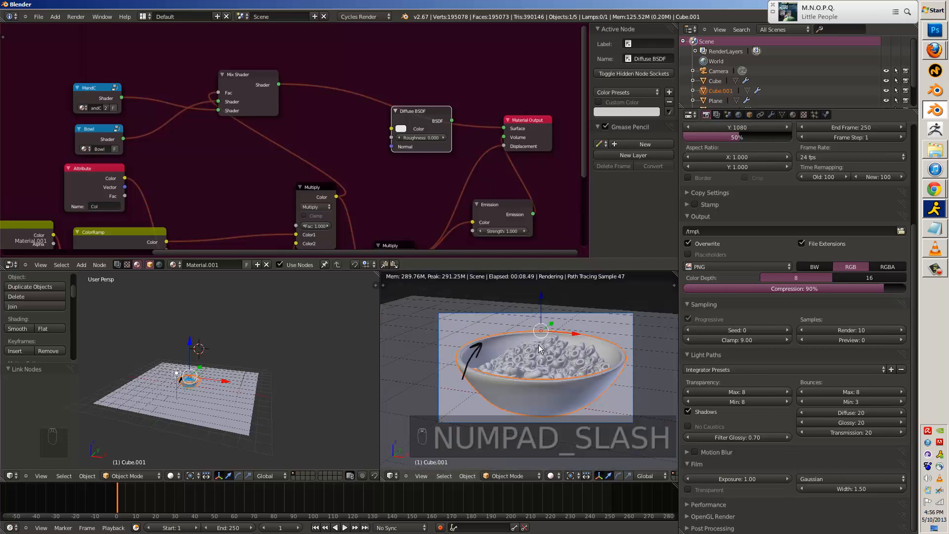
# Show the whole scene through the camera with Rendered viewport shading.
pyautogui.press('NUMPAD_0')
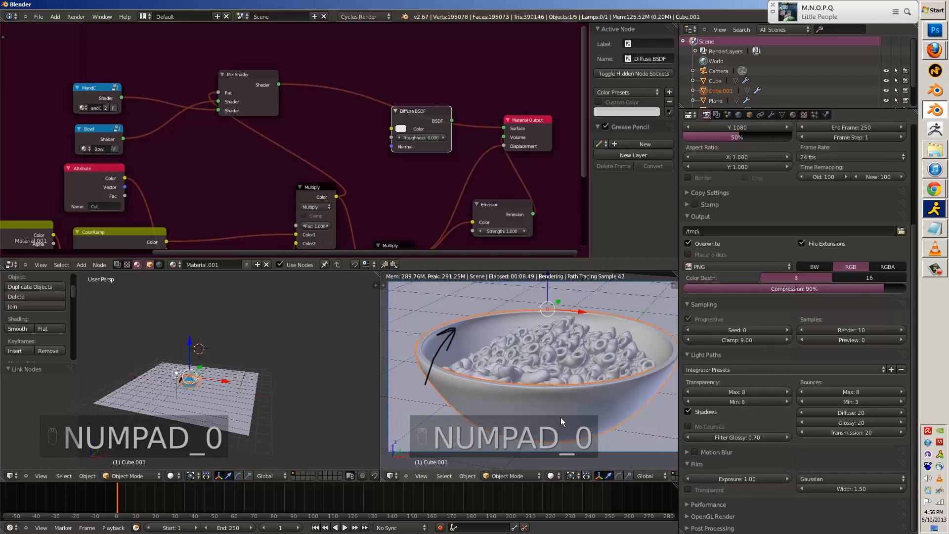
pyautogui.press('ctrl+up')
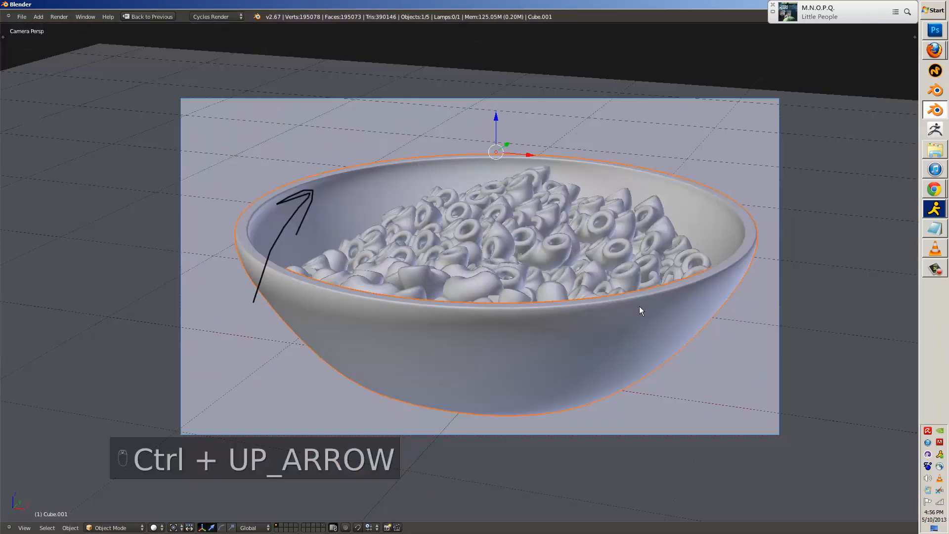
pyautogui.press('ctrl+Up')
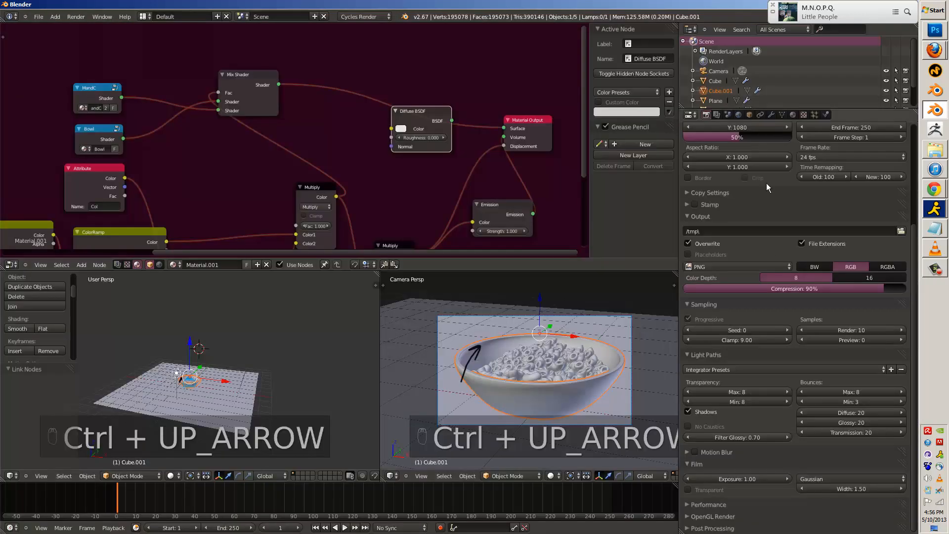
pyautogui.click(718, 71)
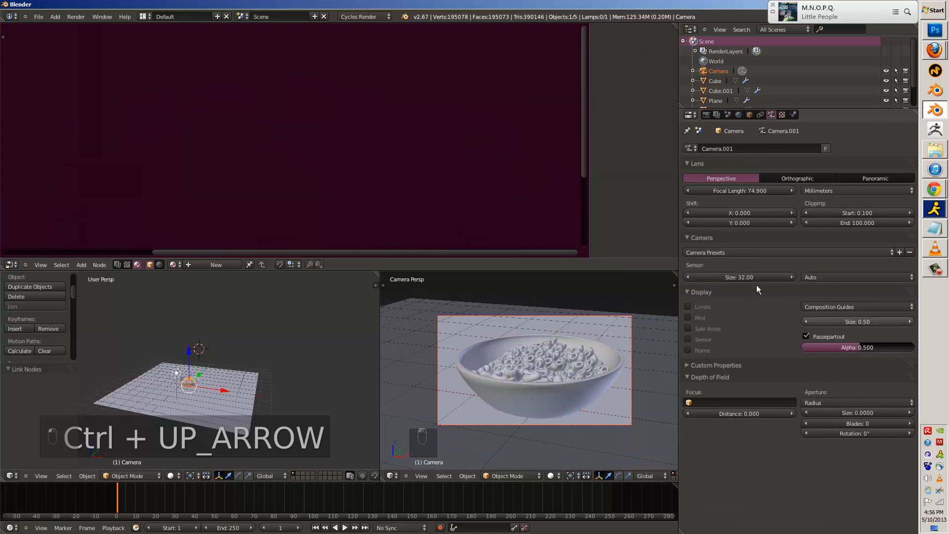
pyautogui.click(551, 475)
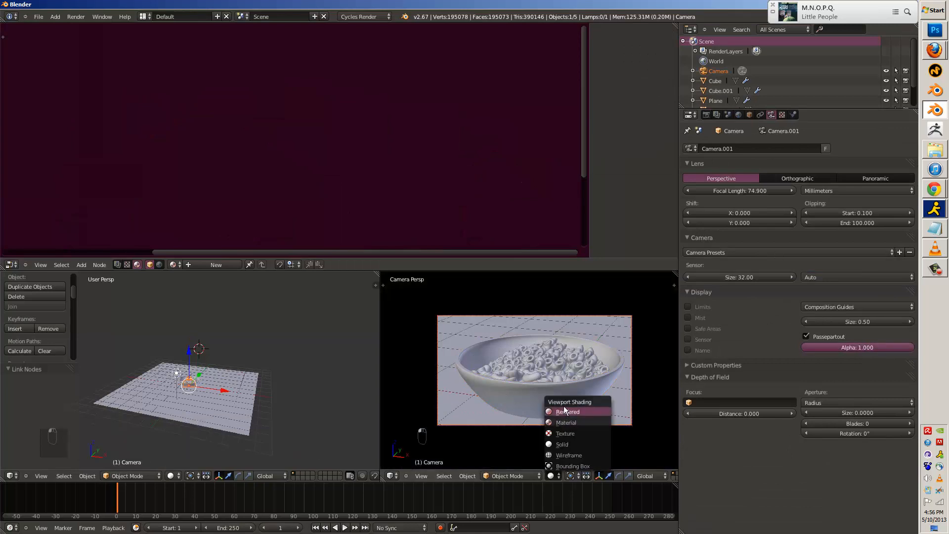
pyautogui.click(567, 412)
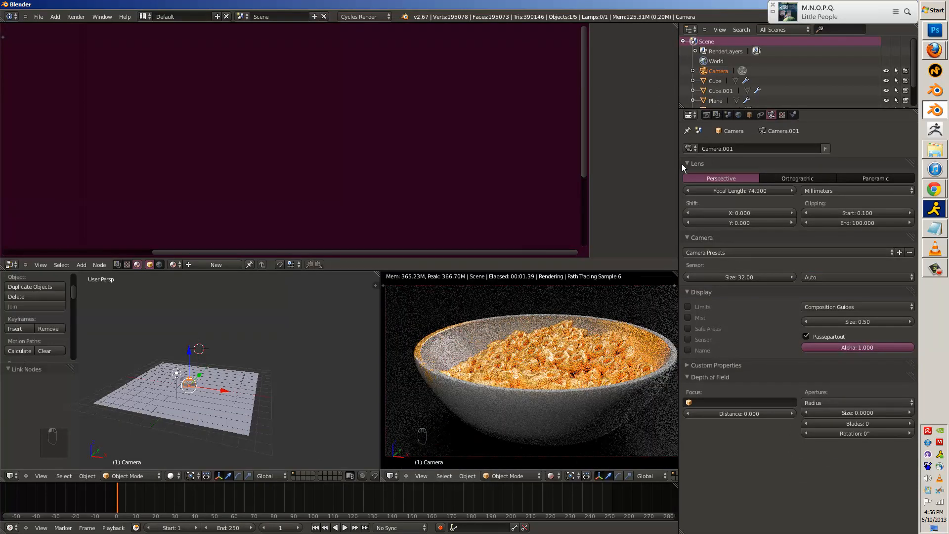
# Enable No Caustics in the render Light Paths settings.
pyautogui.click(687, 114)
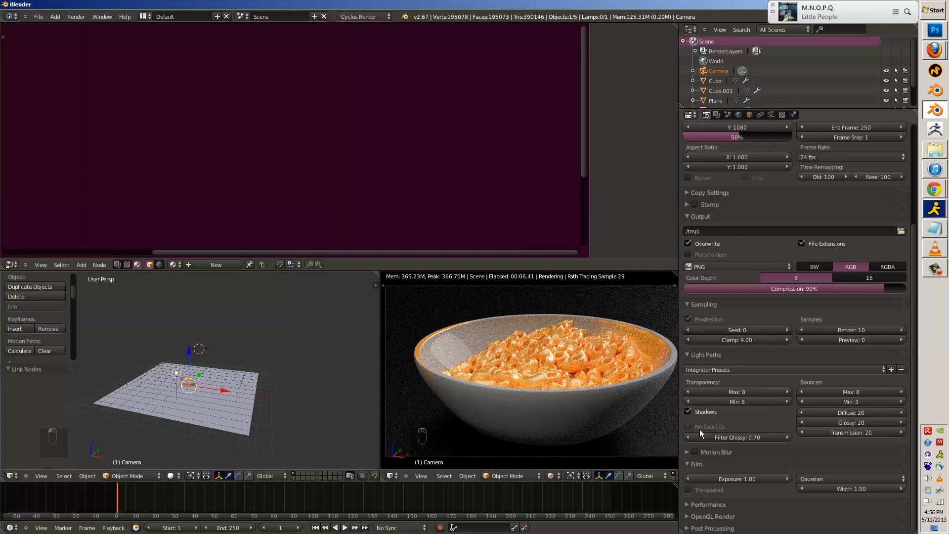
pyautogui.click(688, 426)
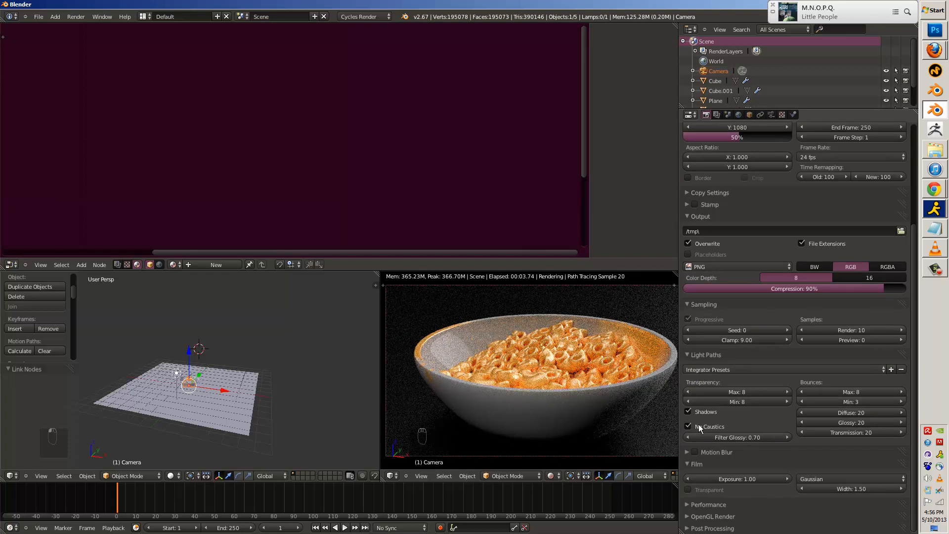
pyautogui.click(687, 426)
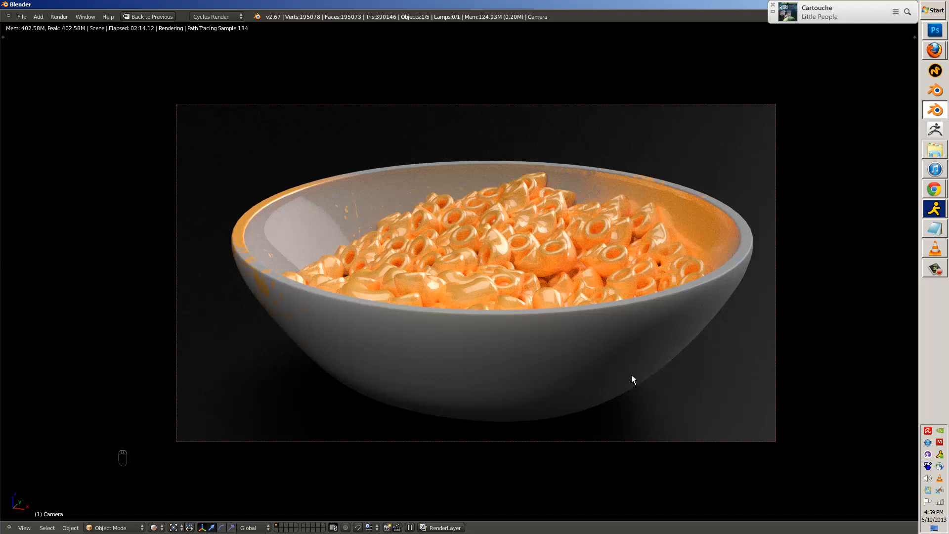
pyautogui.moveTo(867, 497)
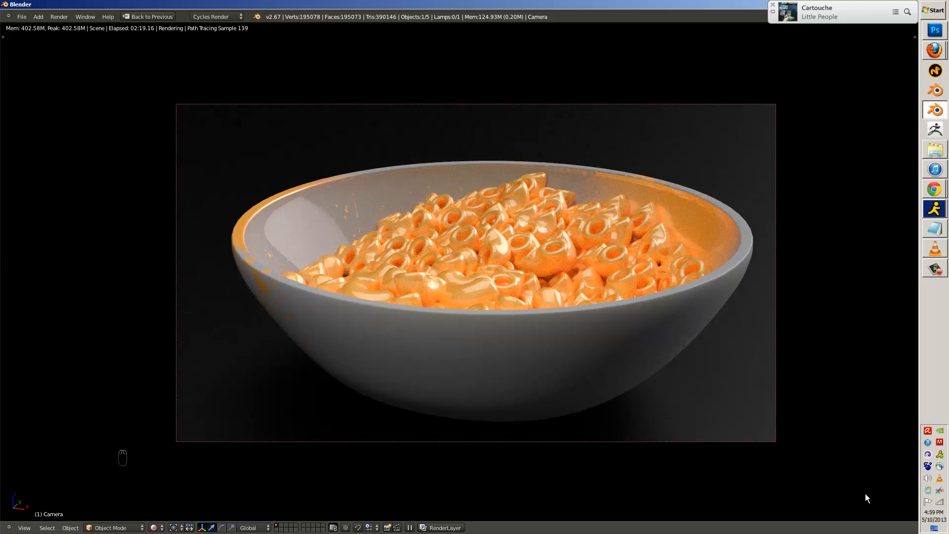